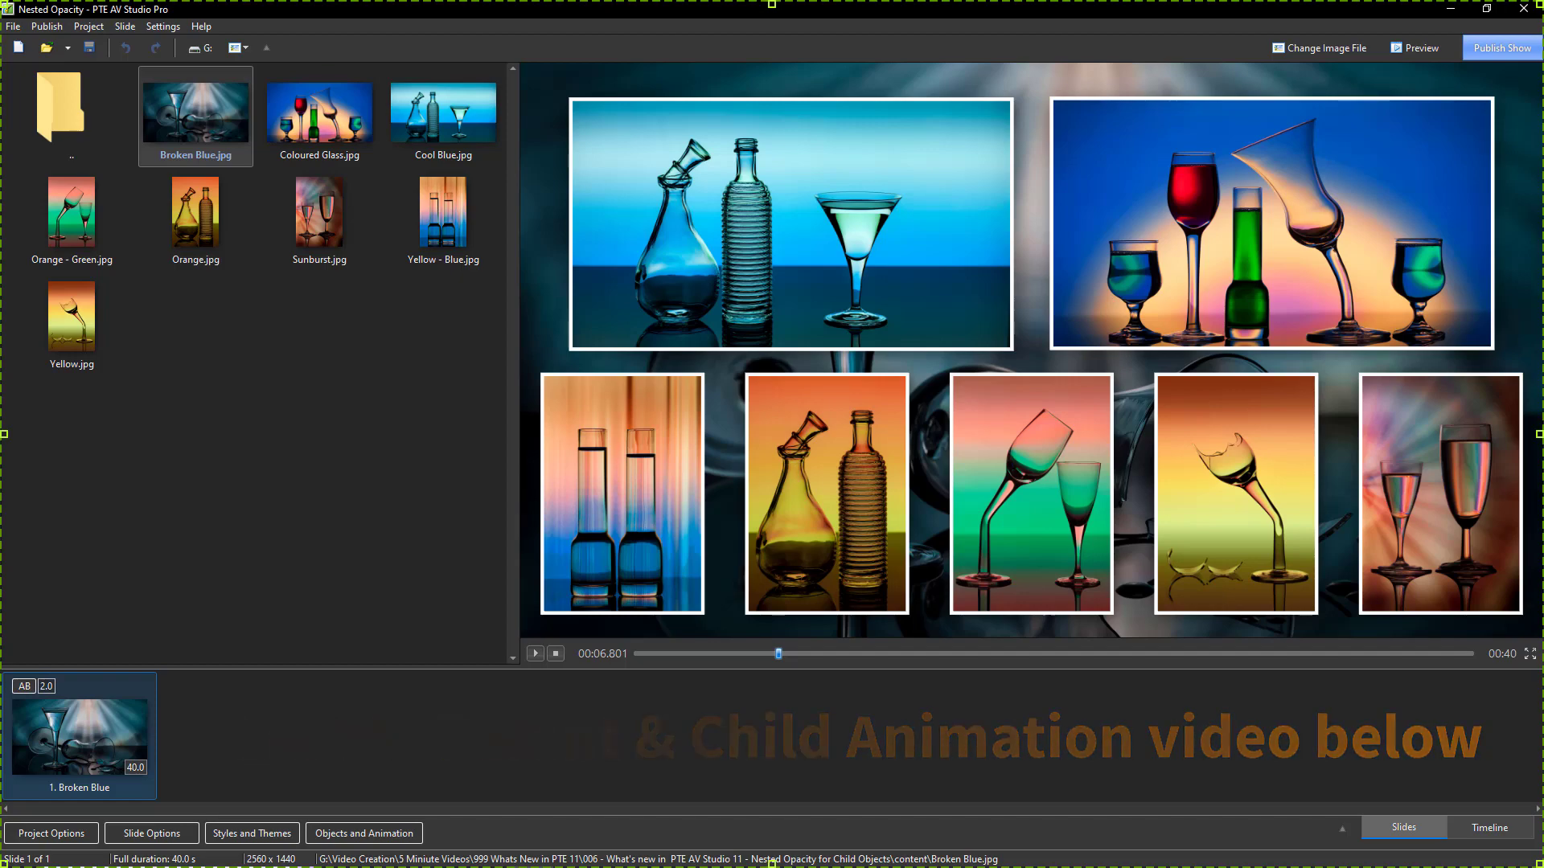
Step: Bring up the slide in Objects and Animation, listing the parent frame and seven child images
left_click(363, 833)
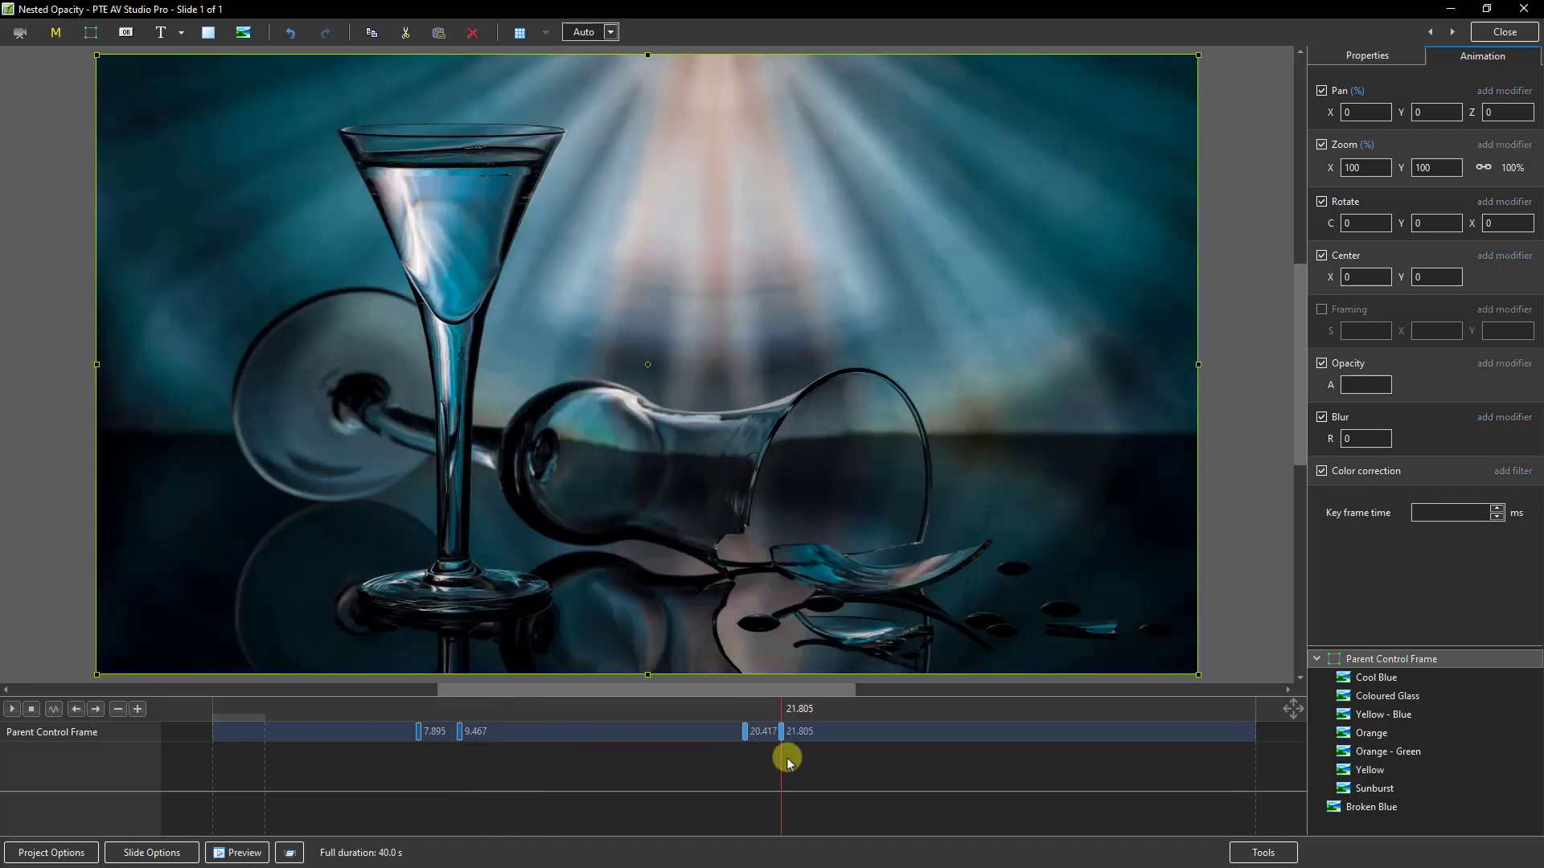
Step: Move the parent frame's fade-out keyframes to 20.972 s (opacity 100) and 22.360 s (opacity 0)
left_click_drag(788, 731, 458, 732)
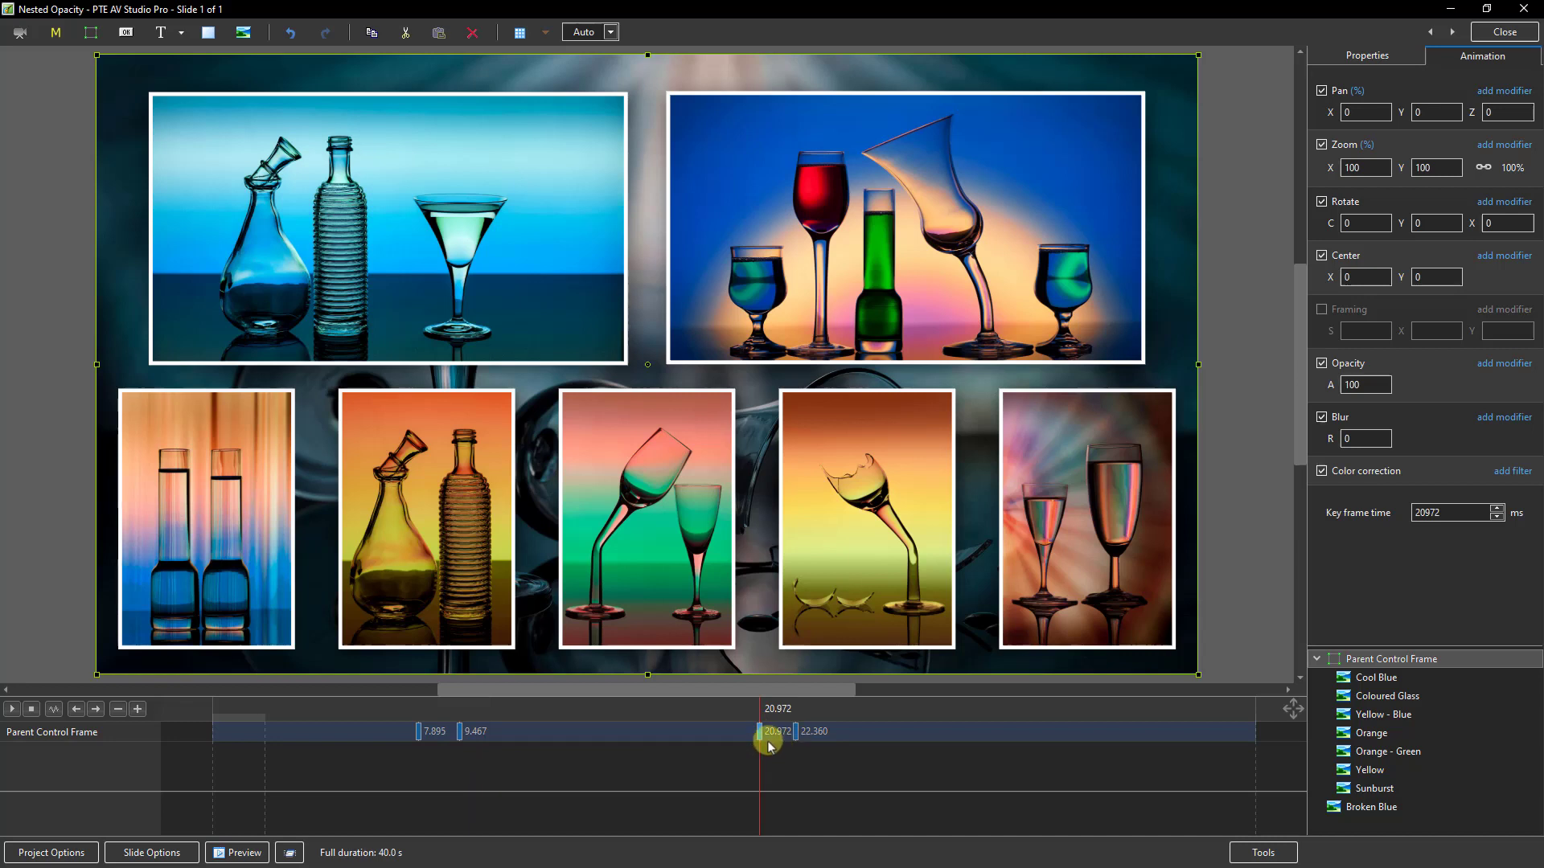
left_click_drag(770, 739, 796, 735)
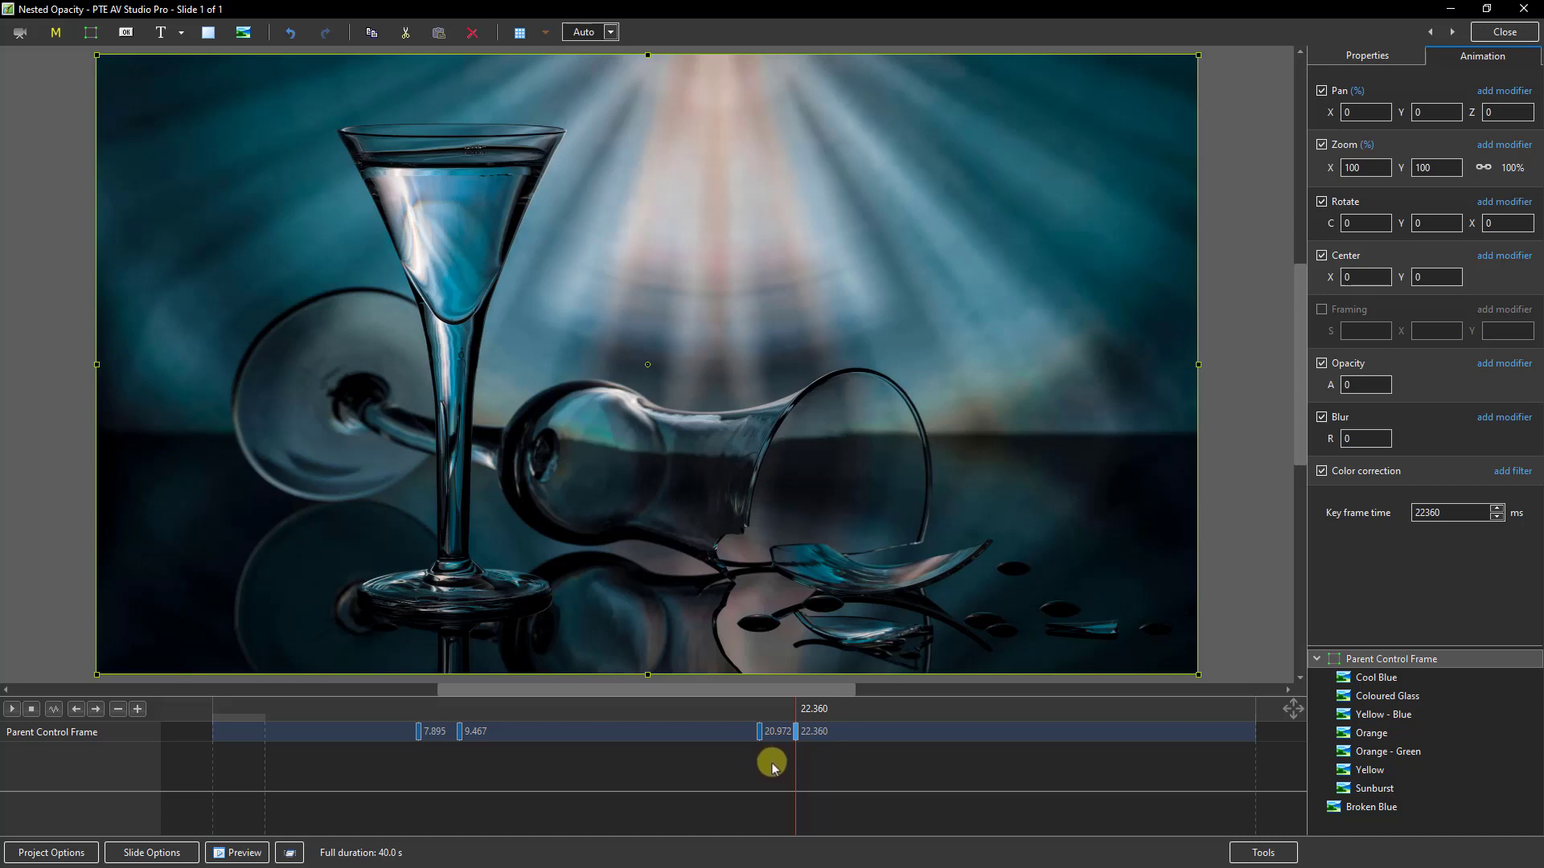
left_click(1376, 677)
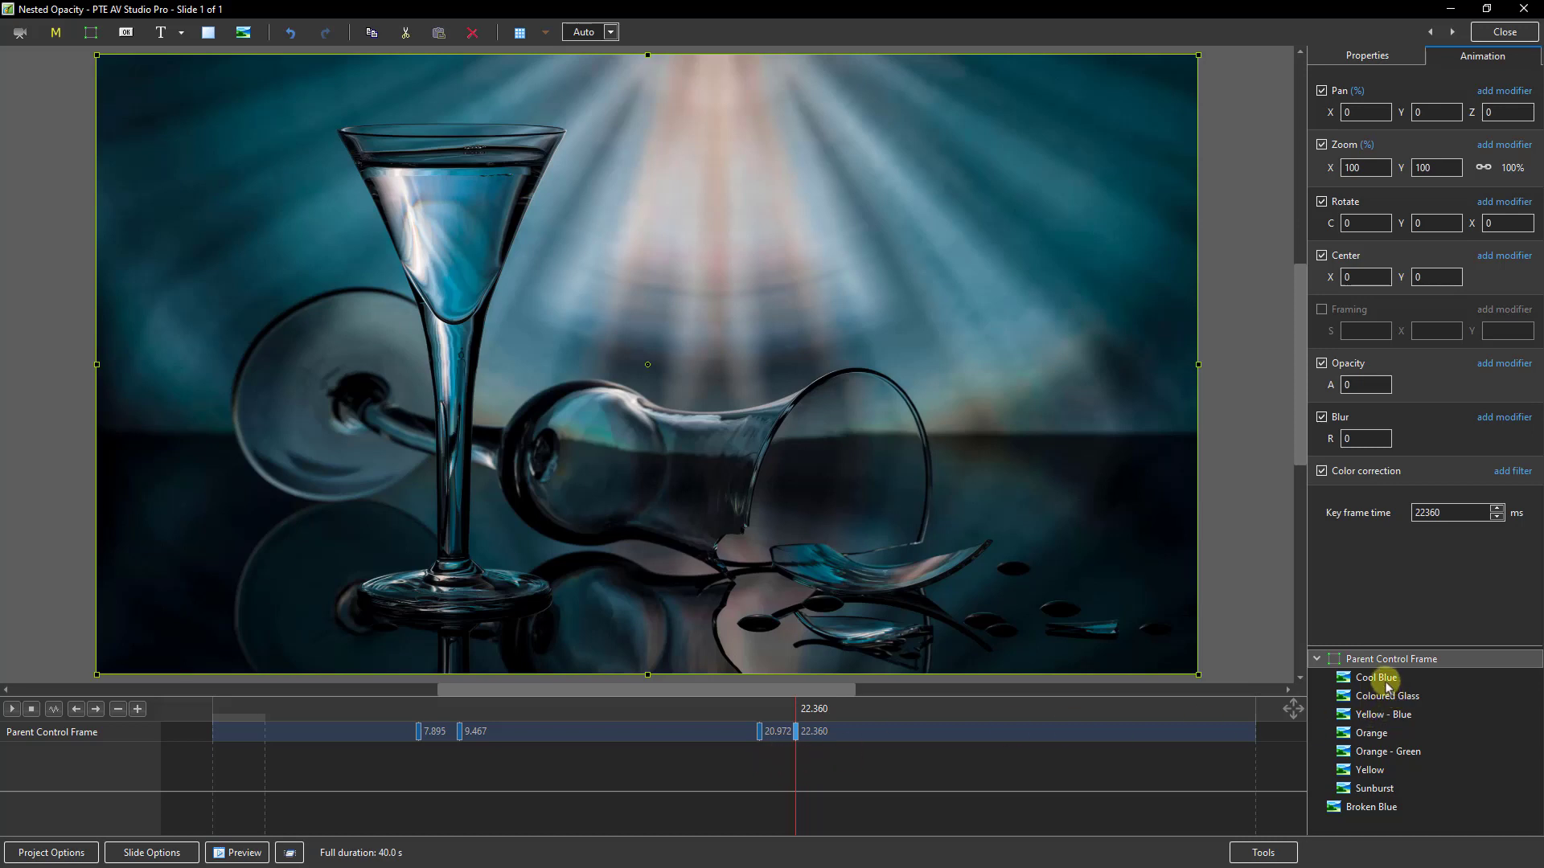
left_click(1377, 677)
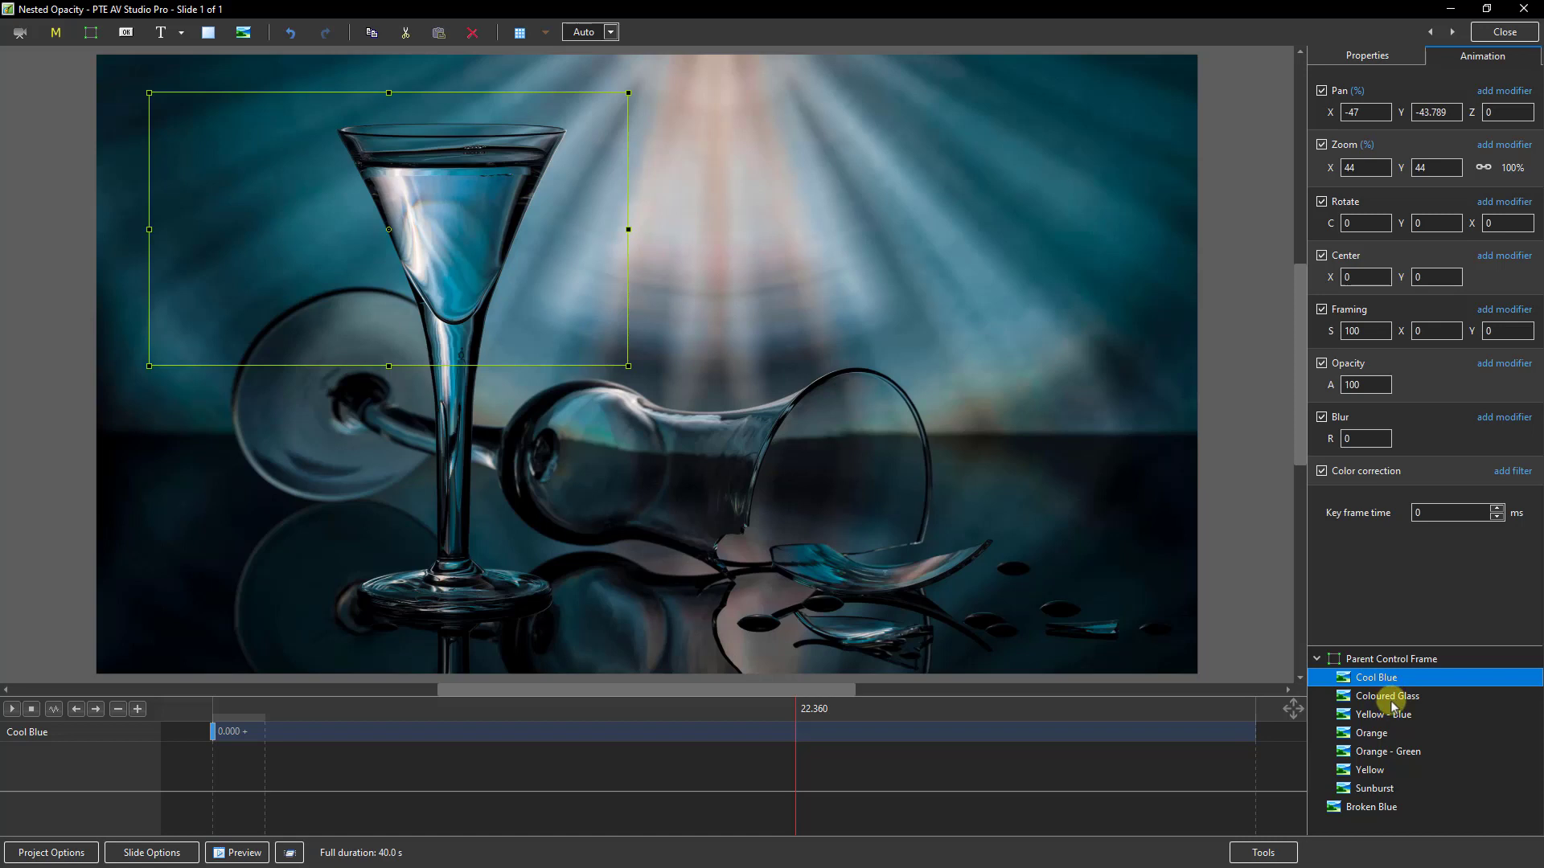
left_click(1388, 697)
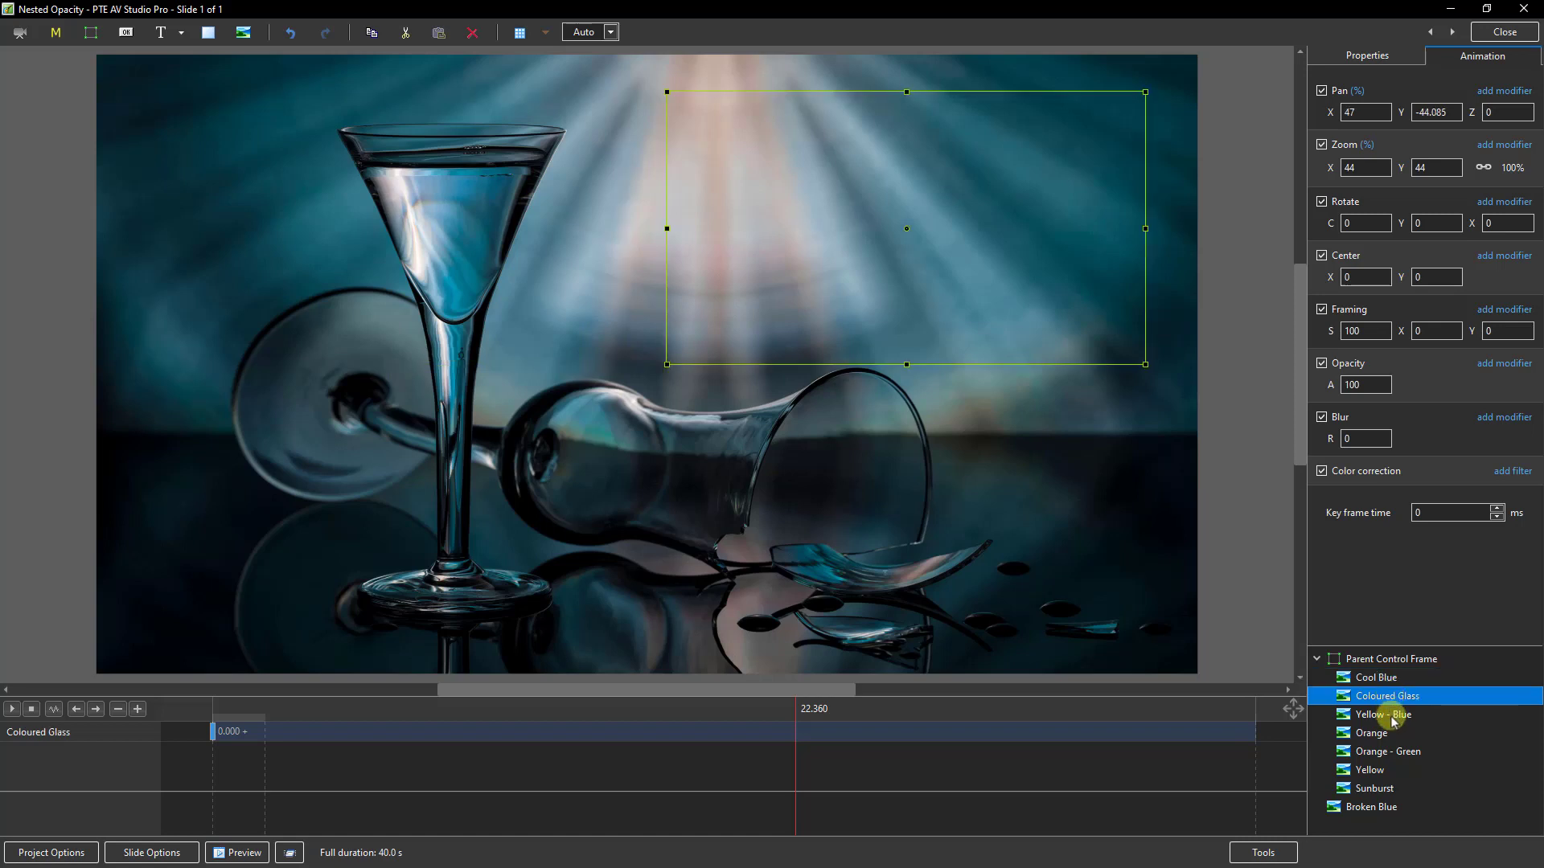
left_click(1388, 714)
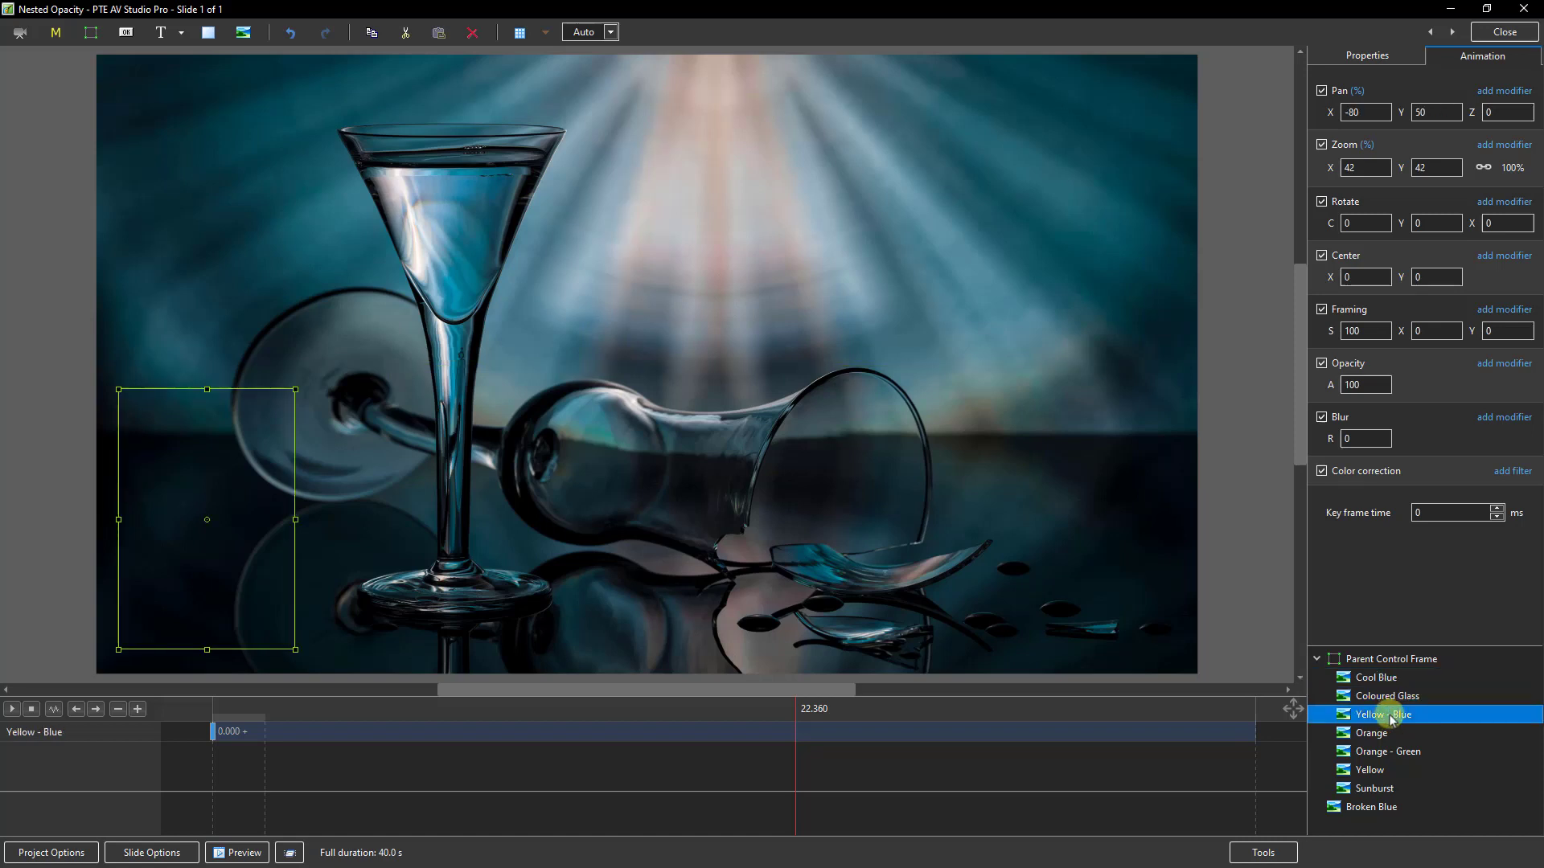
left_click(1370, 733)
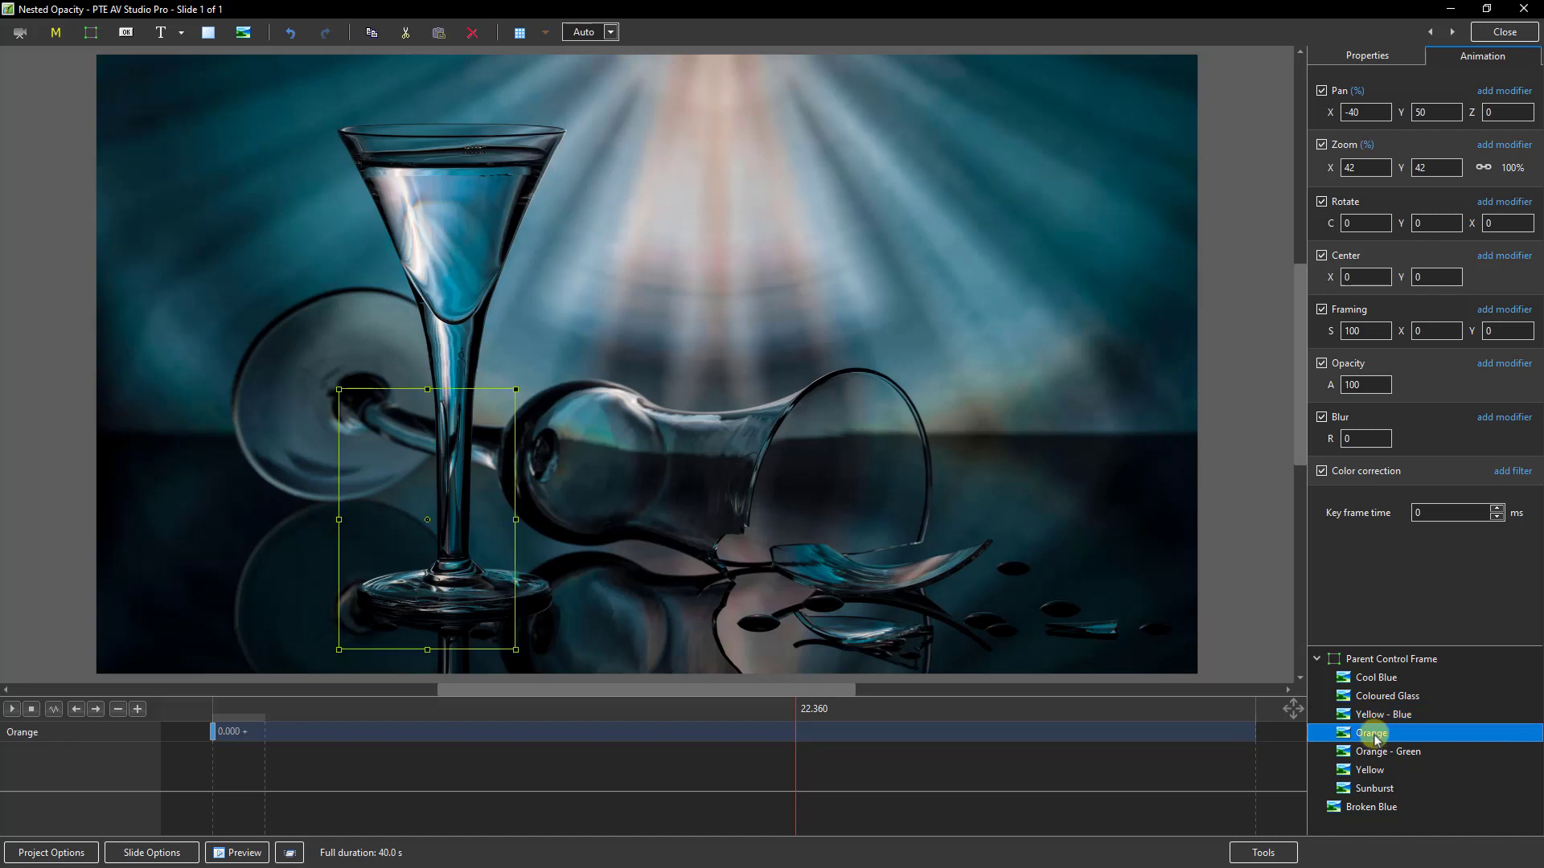
mouse_move(1385, 749)
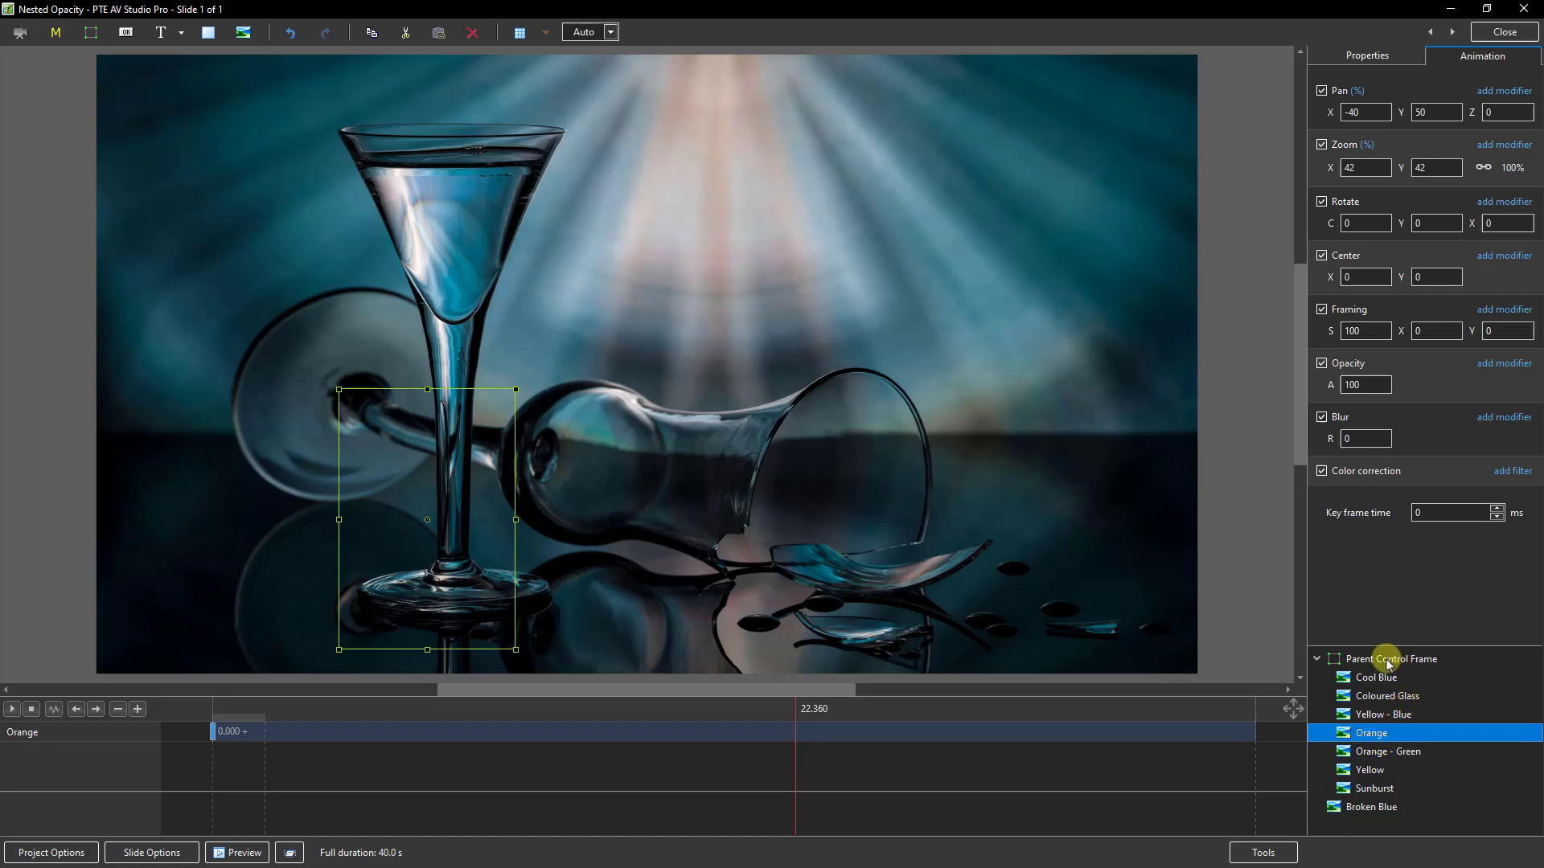
left_click(1393, 660)
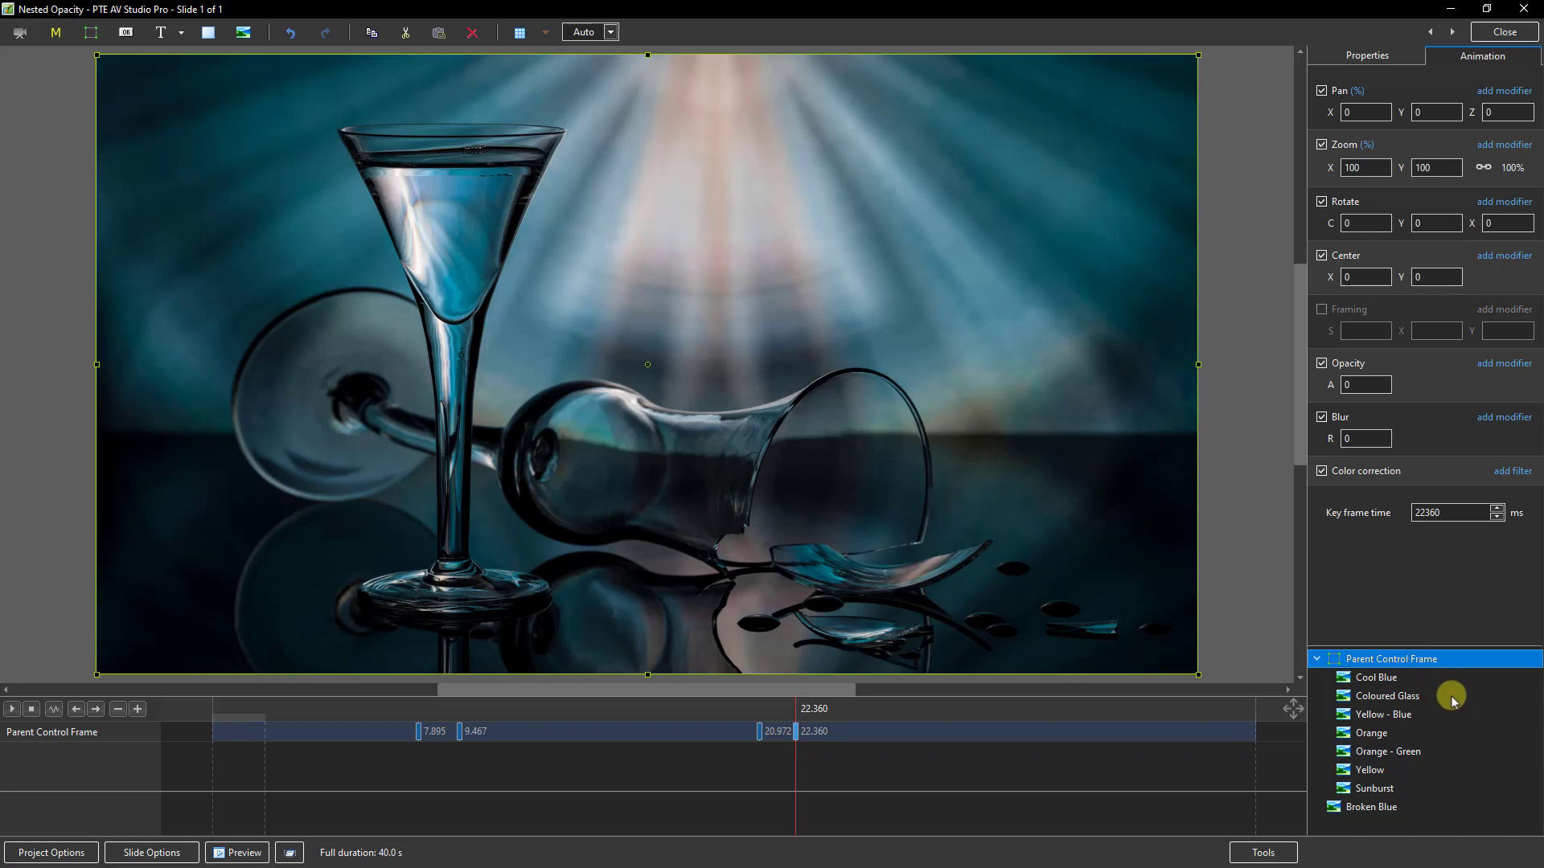
mouse_move(1446, 695)
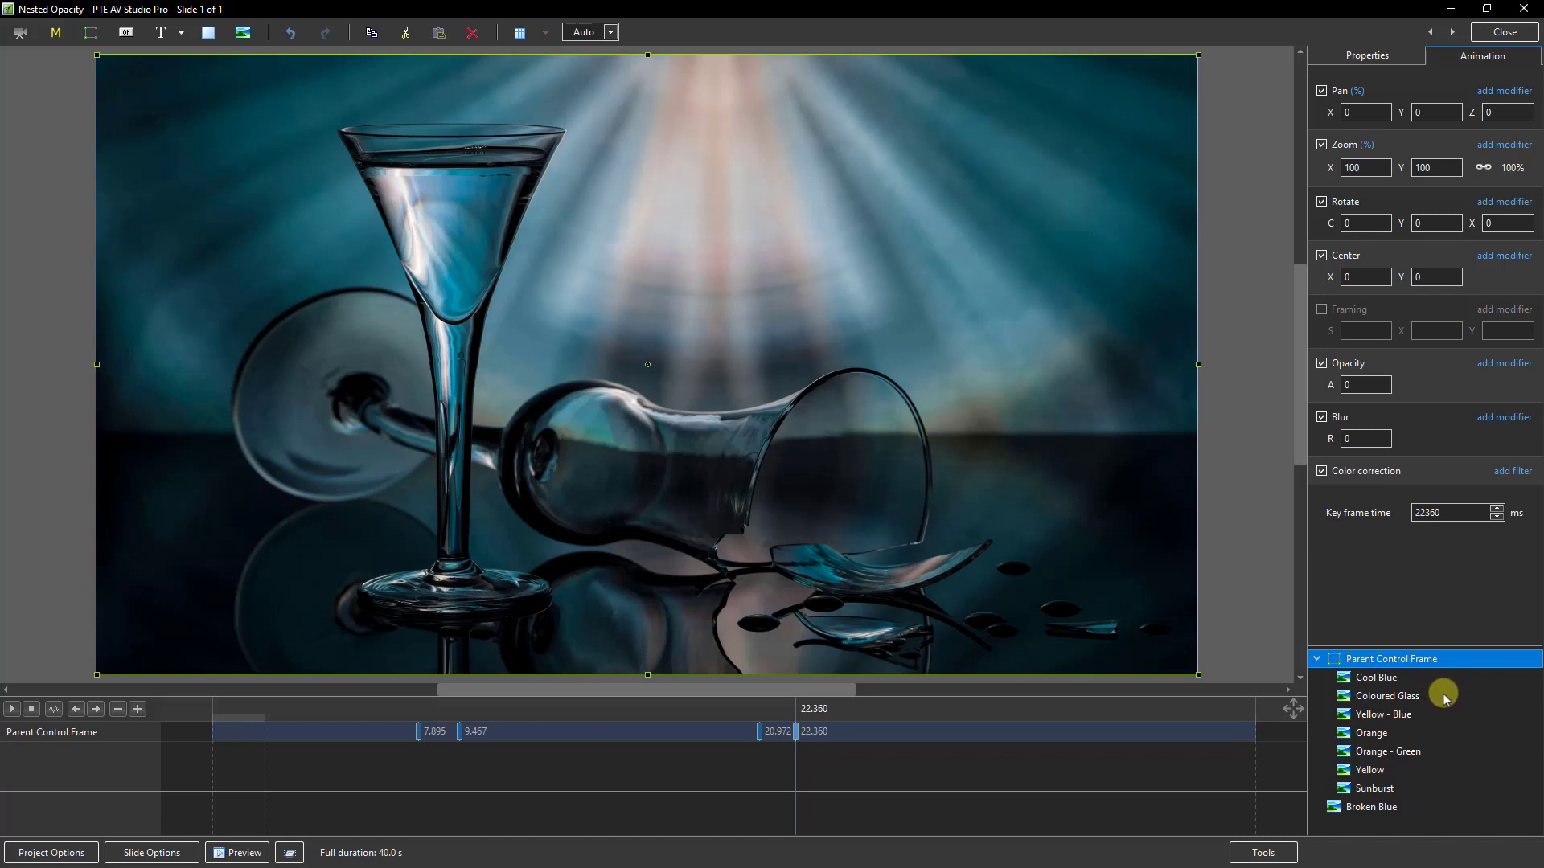
mouse_move(1420, 696)
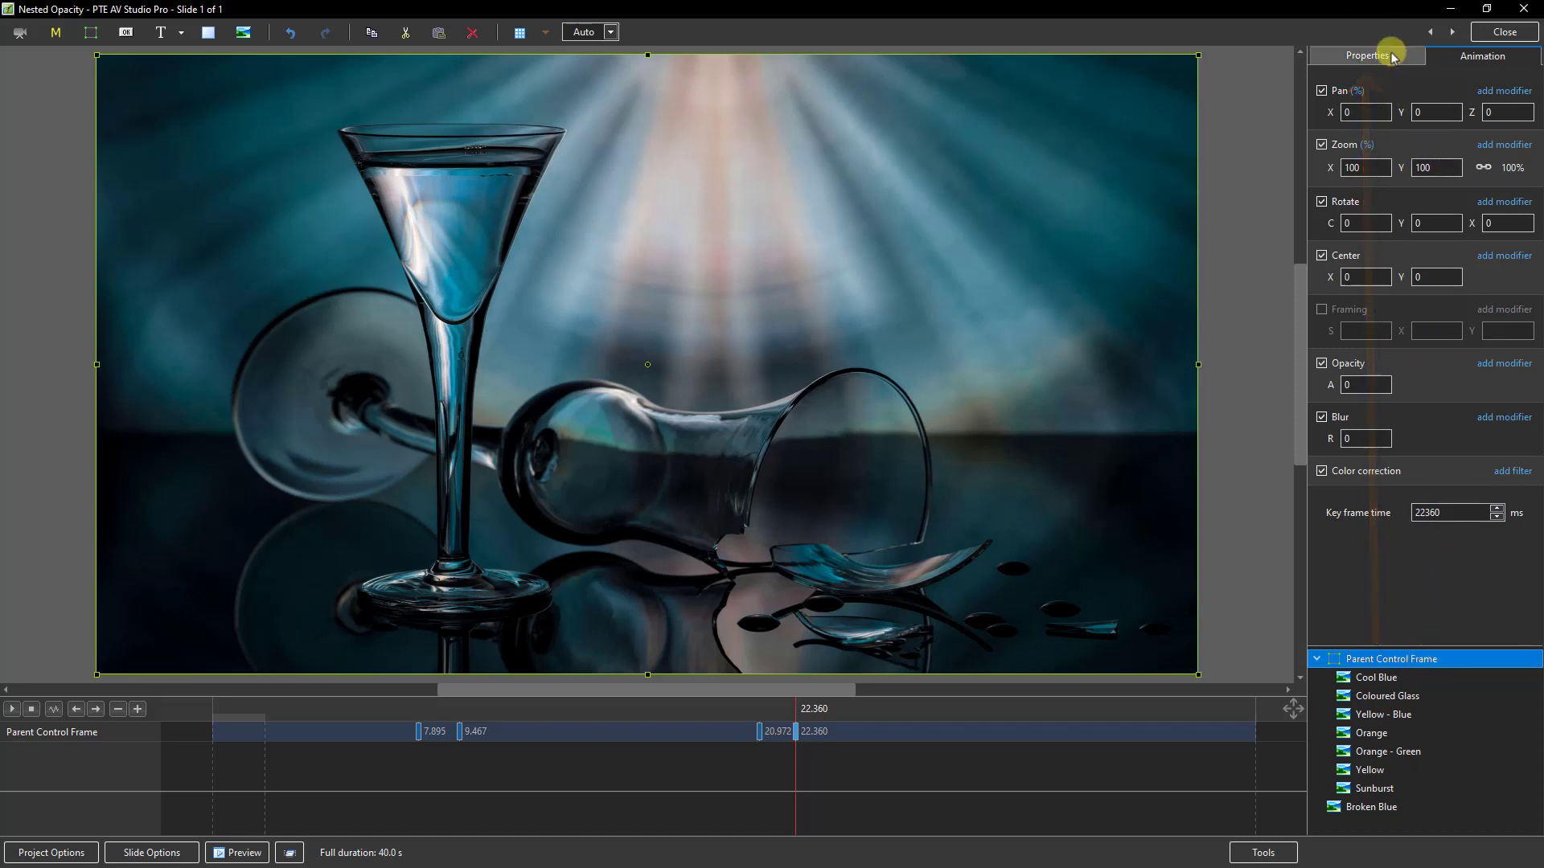
Step: Switch on Nested color filters for Parent Control Frame in its Properties, alongside nested opacity
left_click(1367, 55)
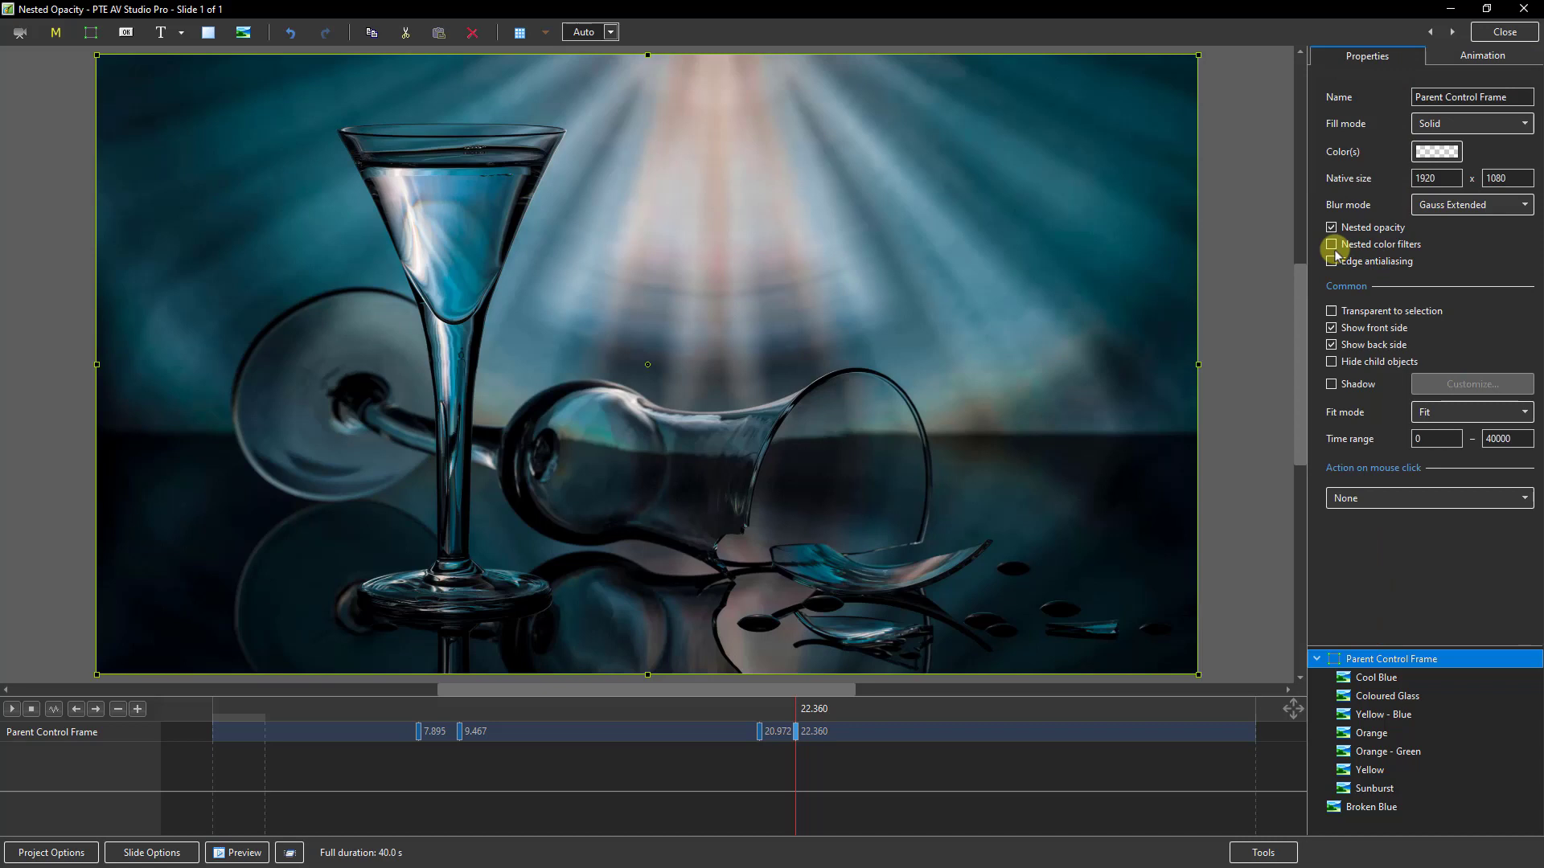
left_click(1331, 226)
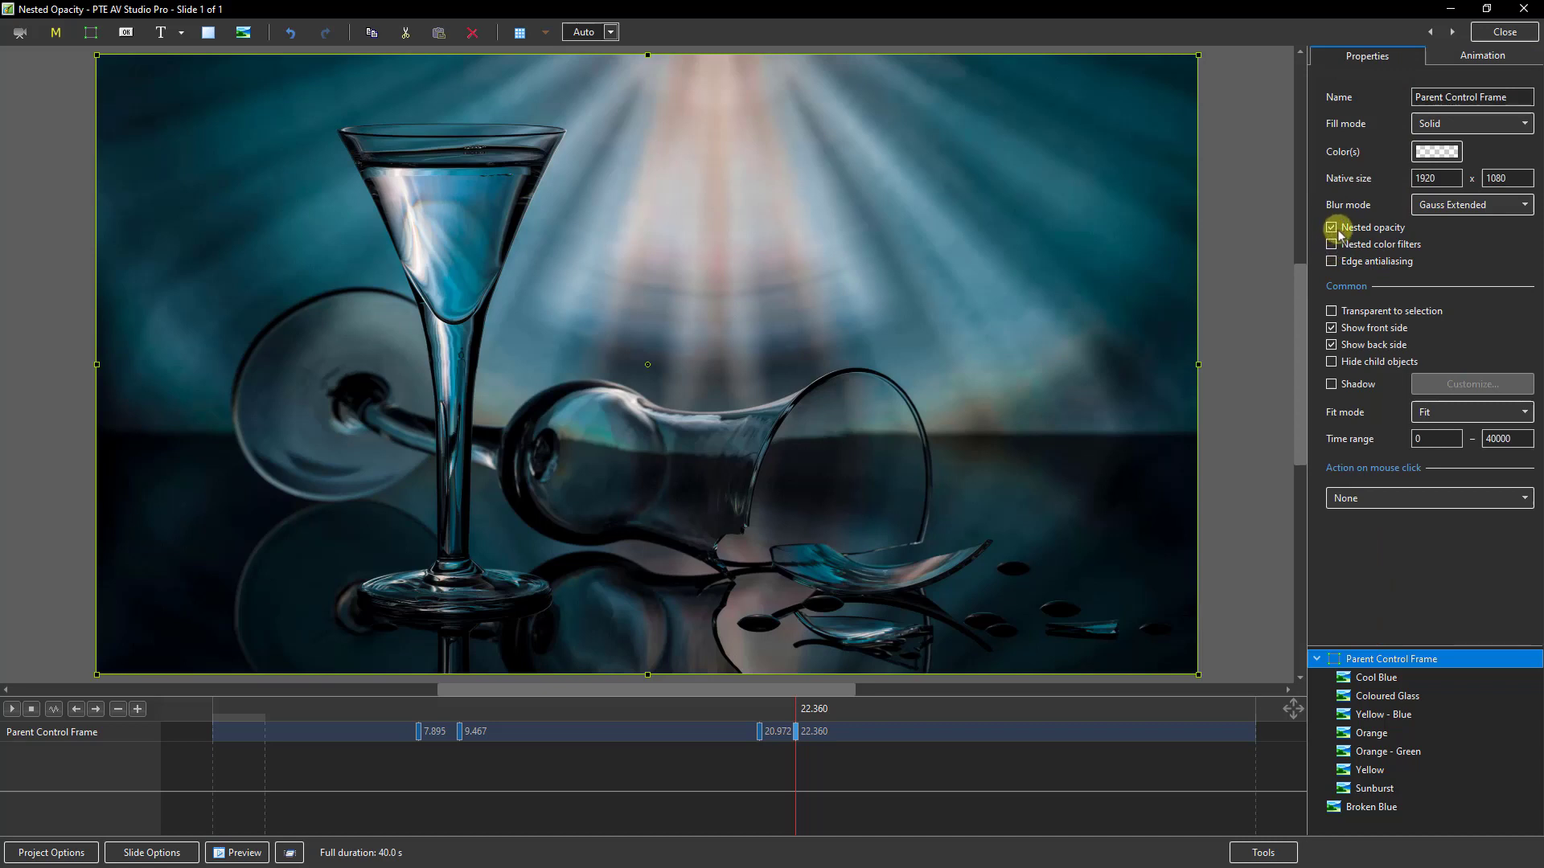
mouse_move(1364, 204)
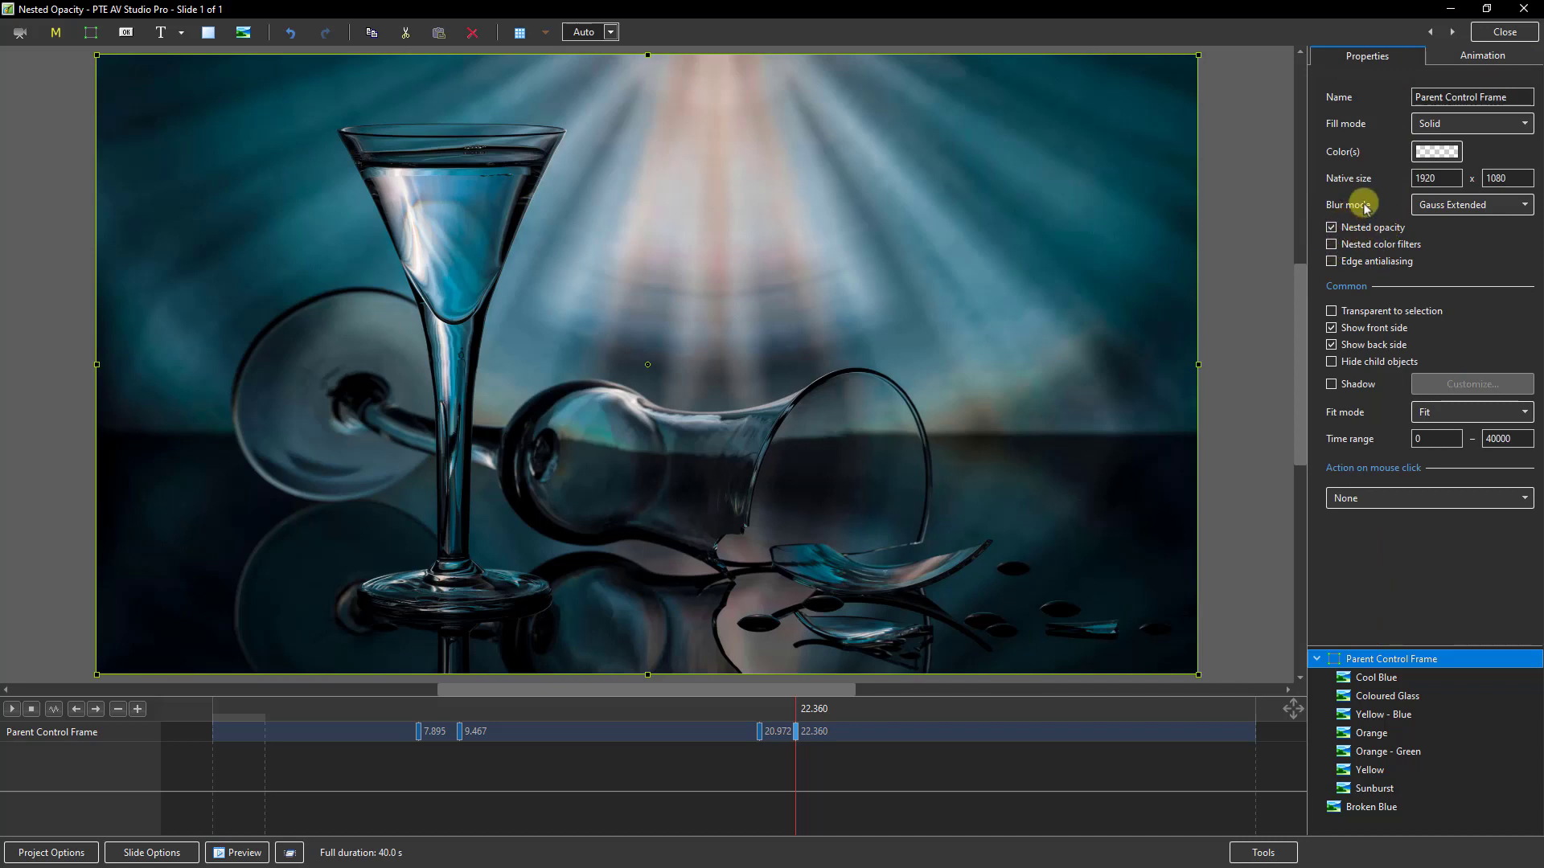
mouse_move(1358, 208)
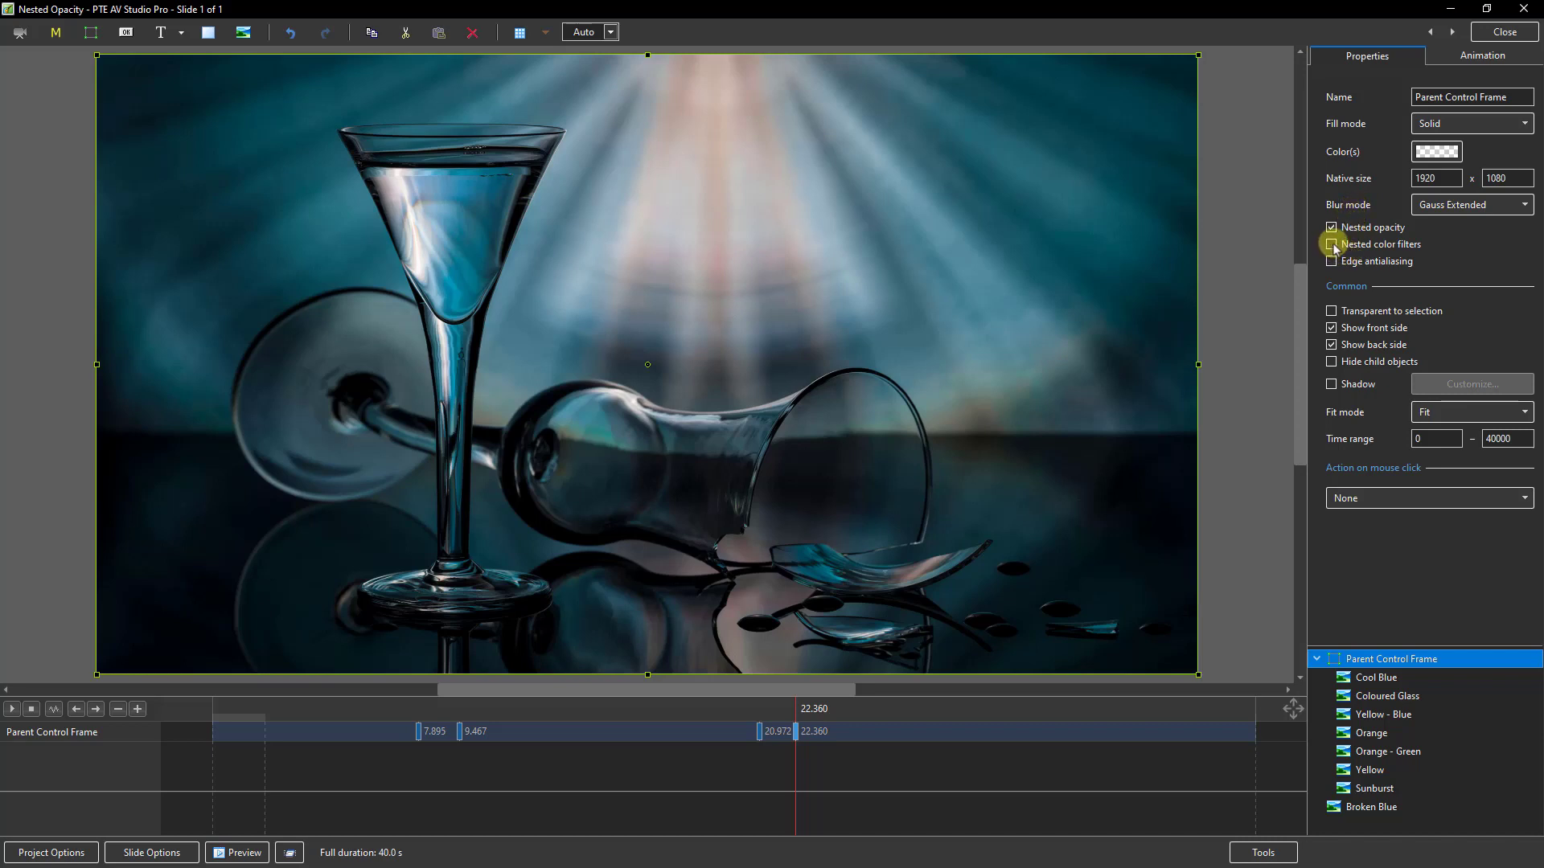
left_click(1331, 244)
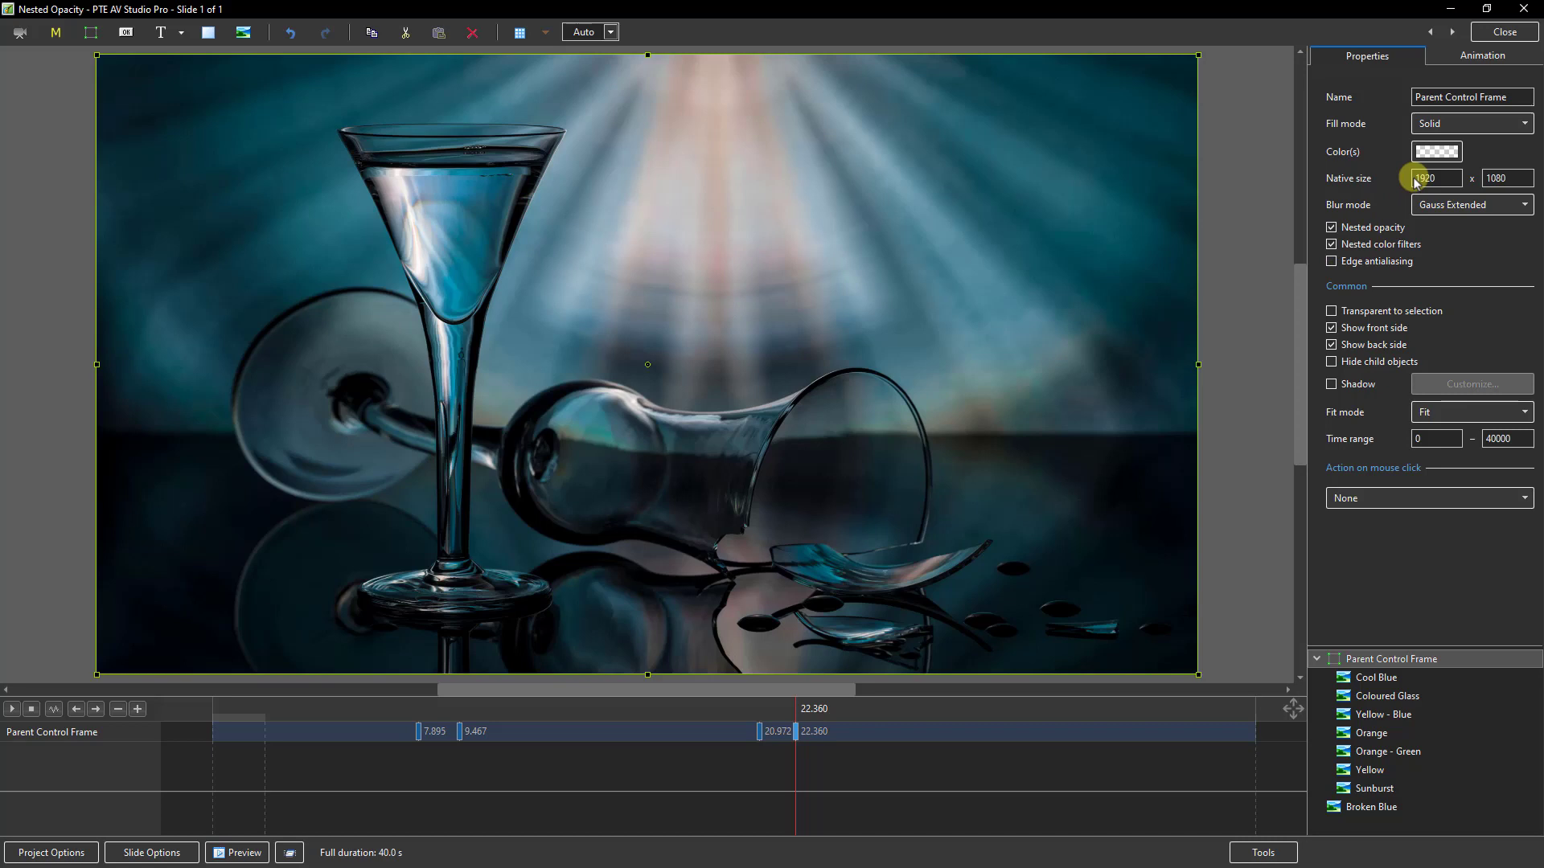
Step: Drag the stacked start keyframe out to 9.036 s, giving the frame keyframes at 0 s and 9.036 s
left_click(1481, 55)
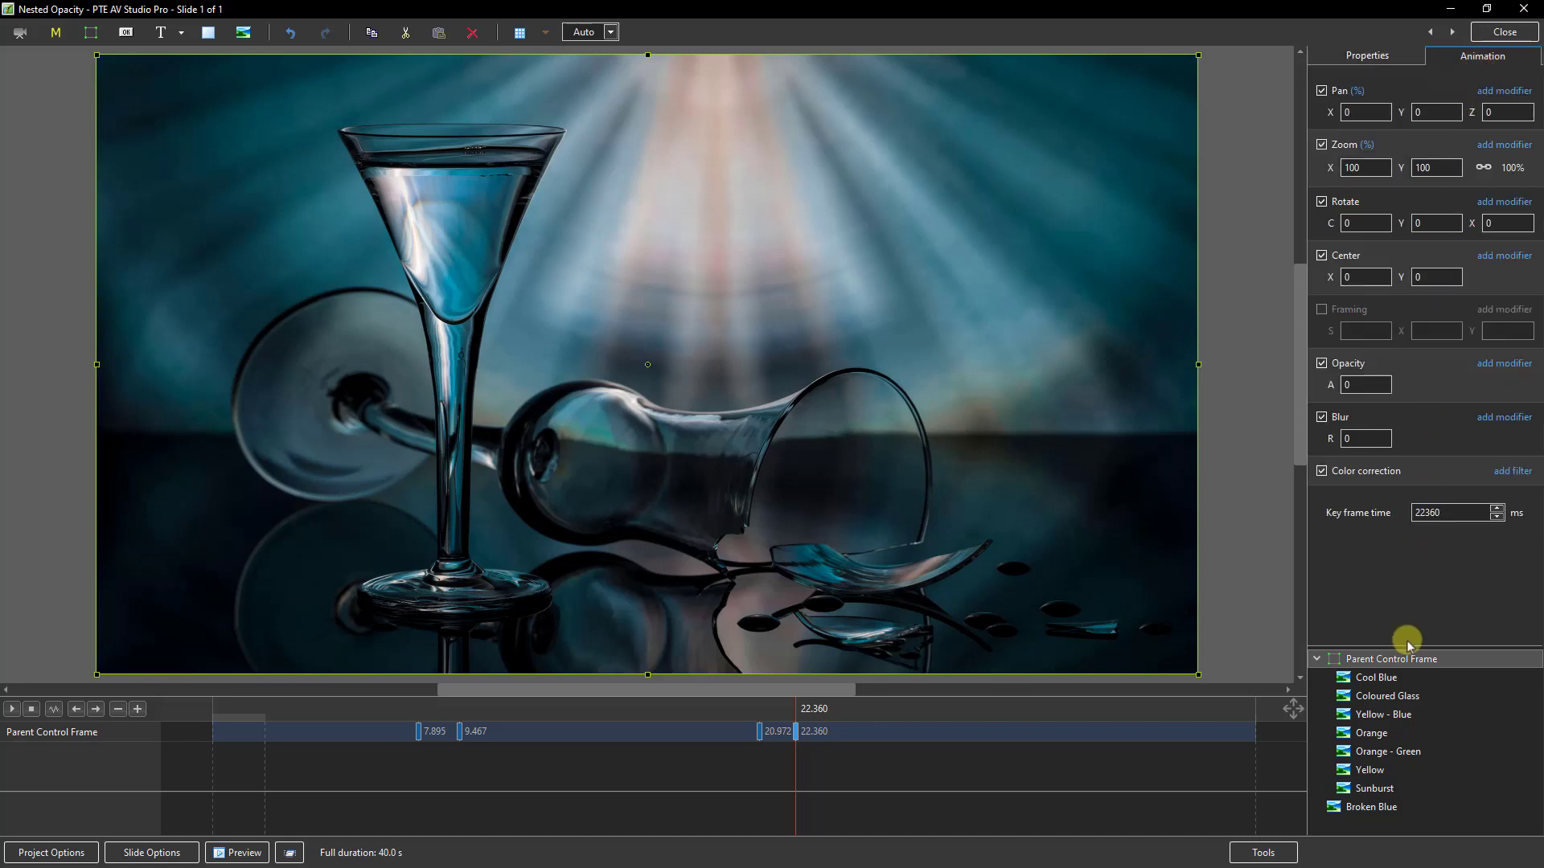
mouse_move(1503, 664)
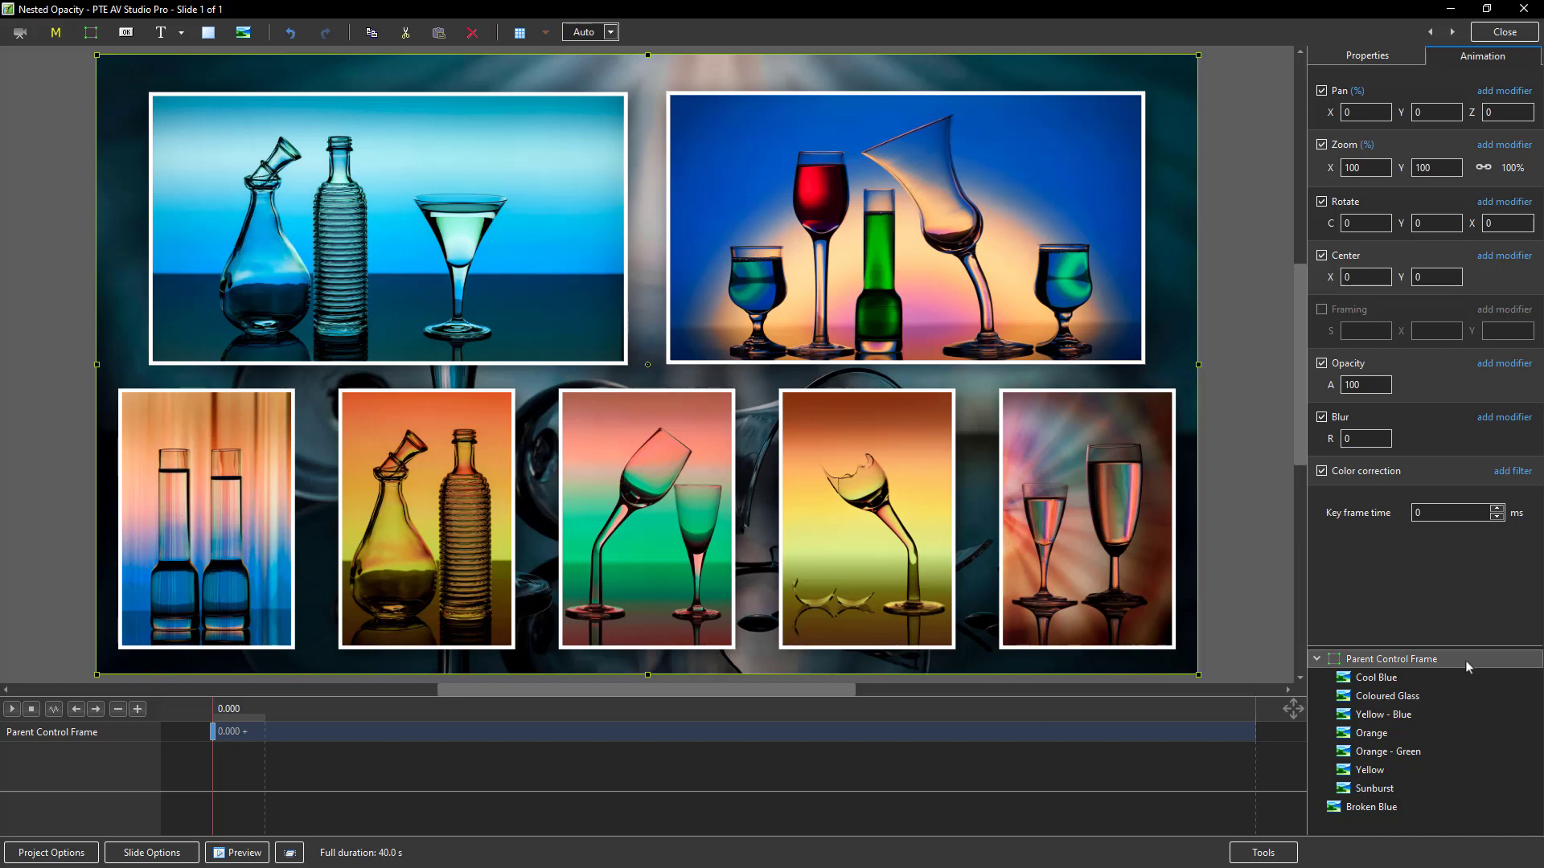
mouse_move(1472, 665)
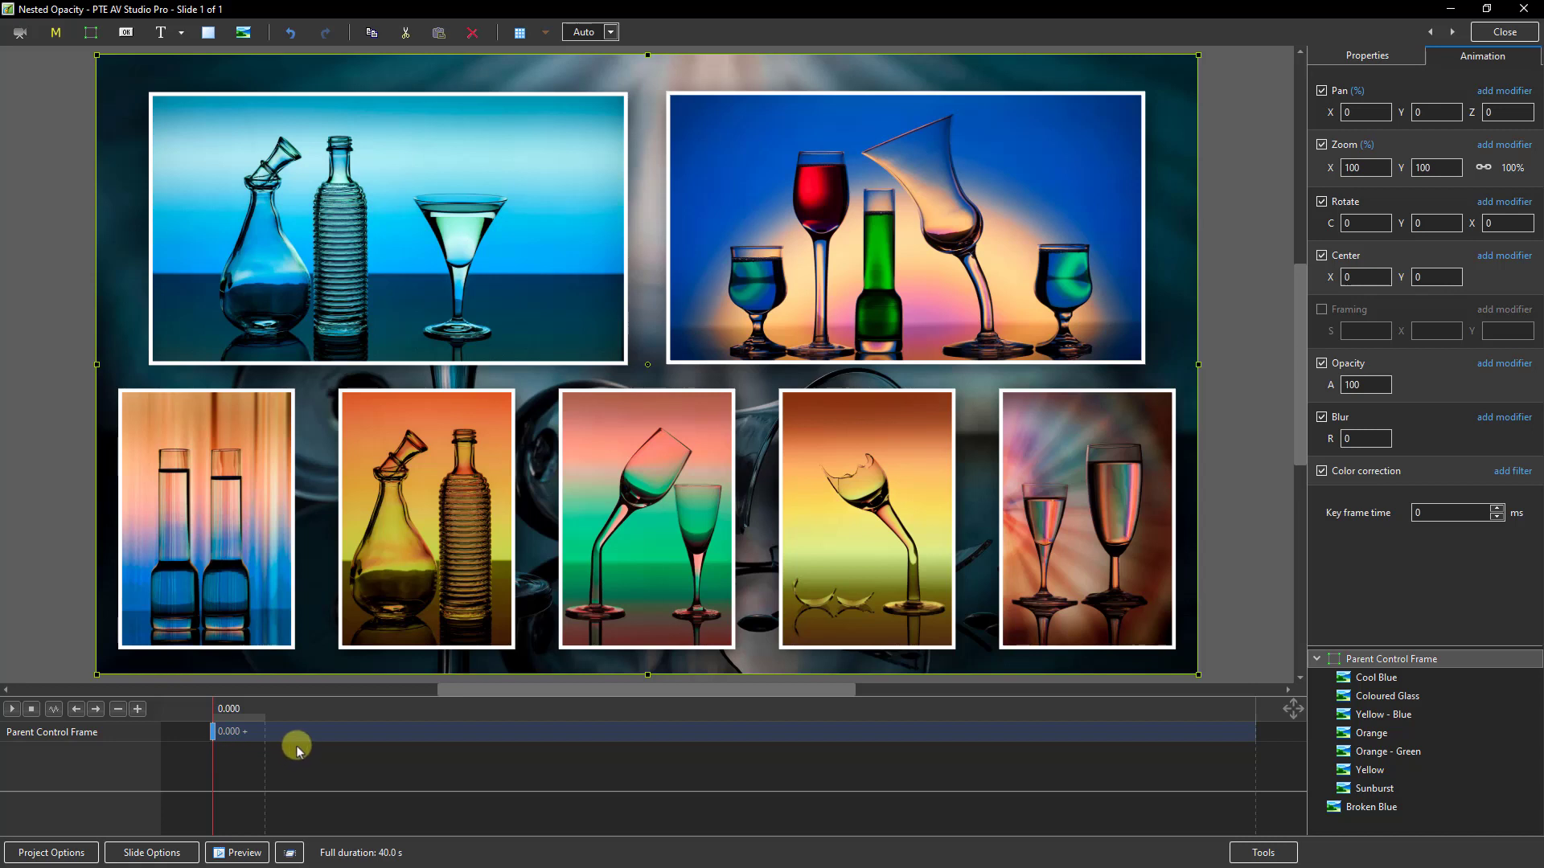
left_click_drag(296, 745, 454, 734)
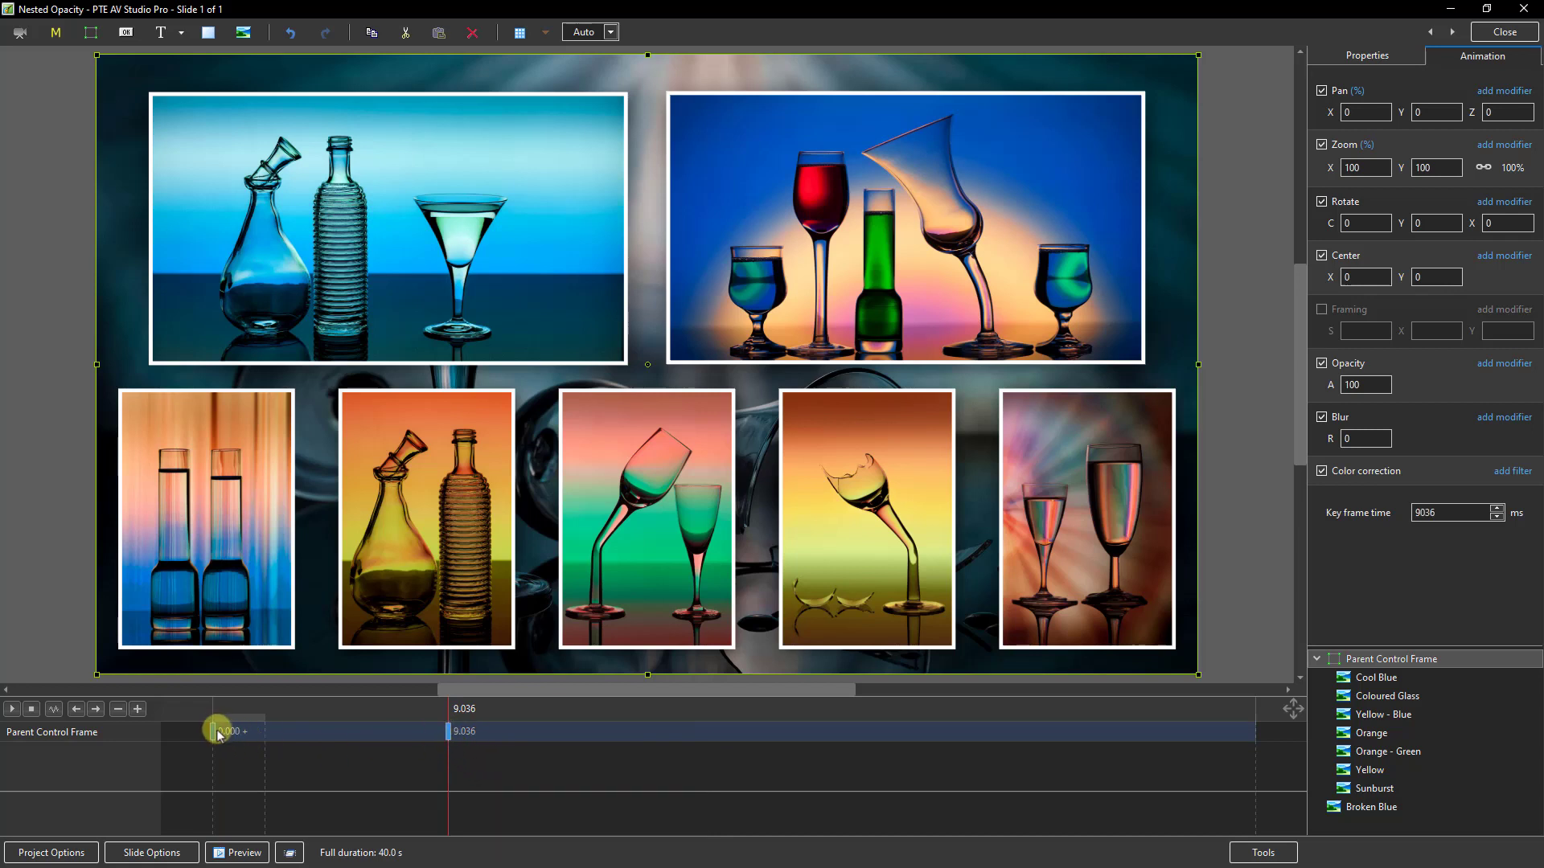
left_click_drag(218, 731, 451, 738)
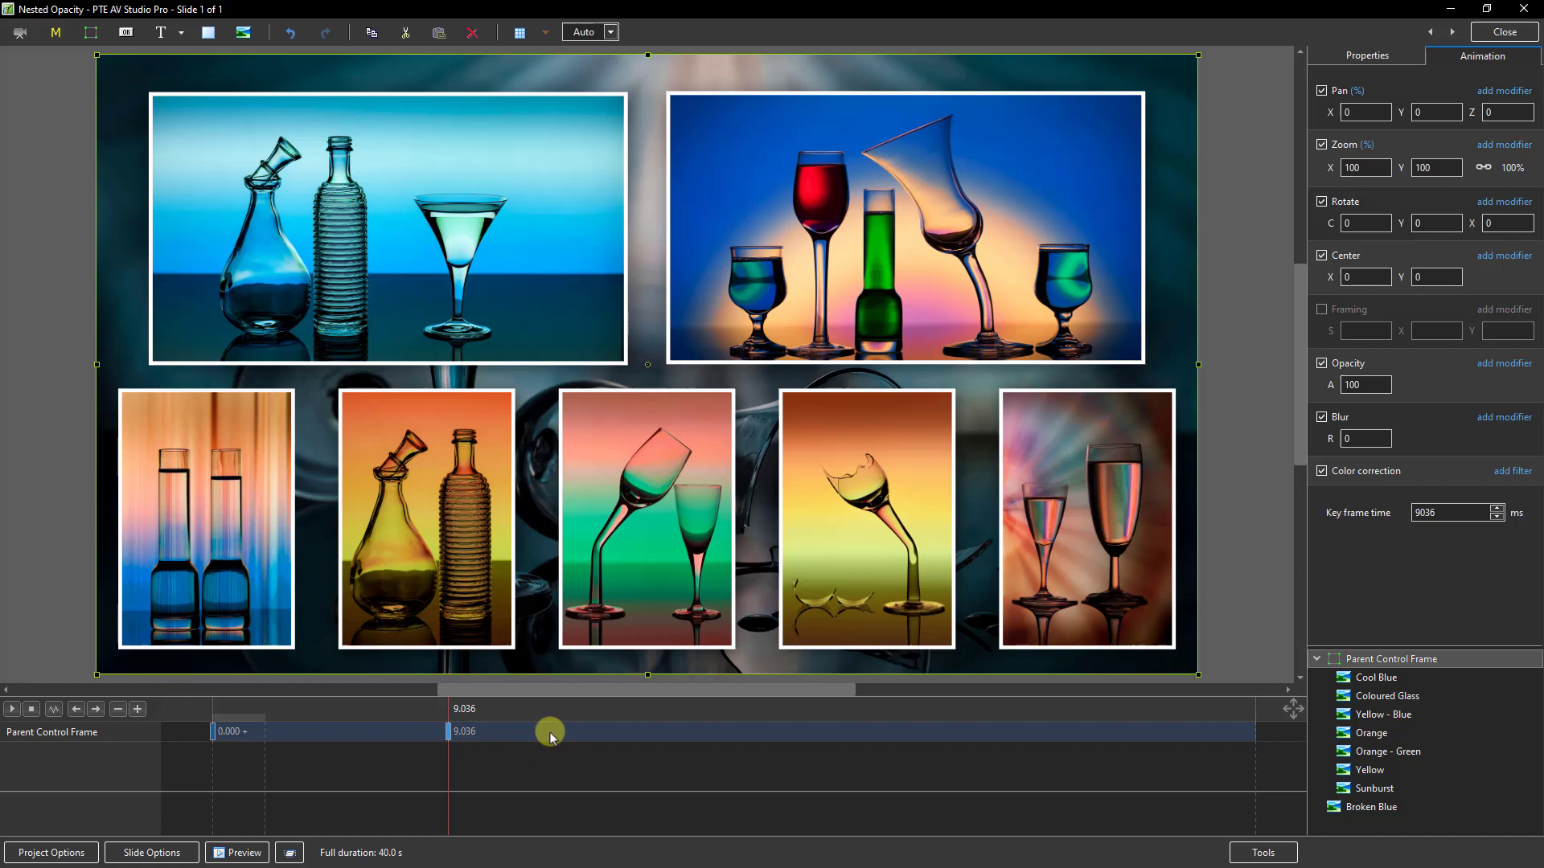
Step: Add a keyframe at 12.922 s with a Toning: Cyan colour filter tinting the whole collage
right_click(552, 734)
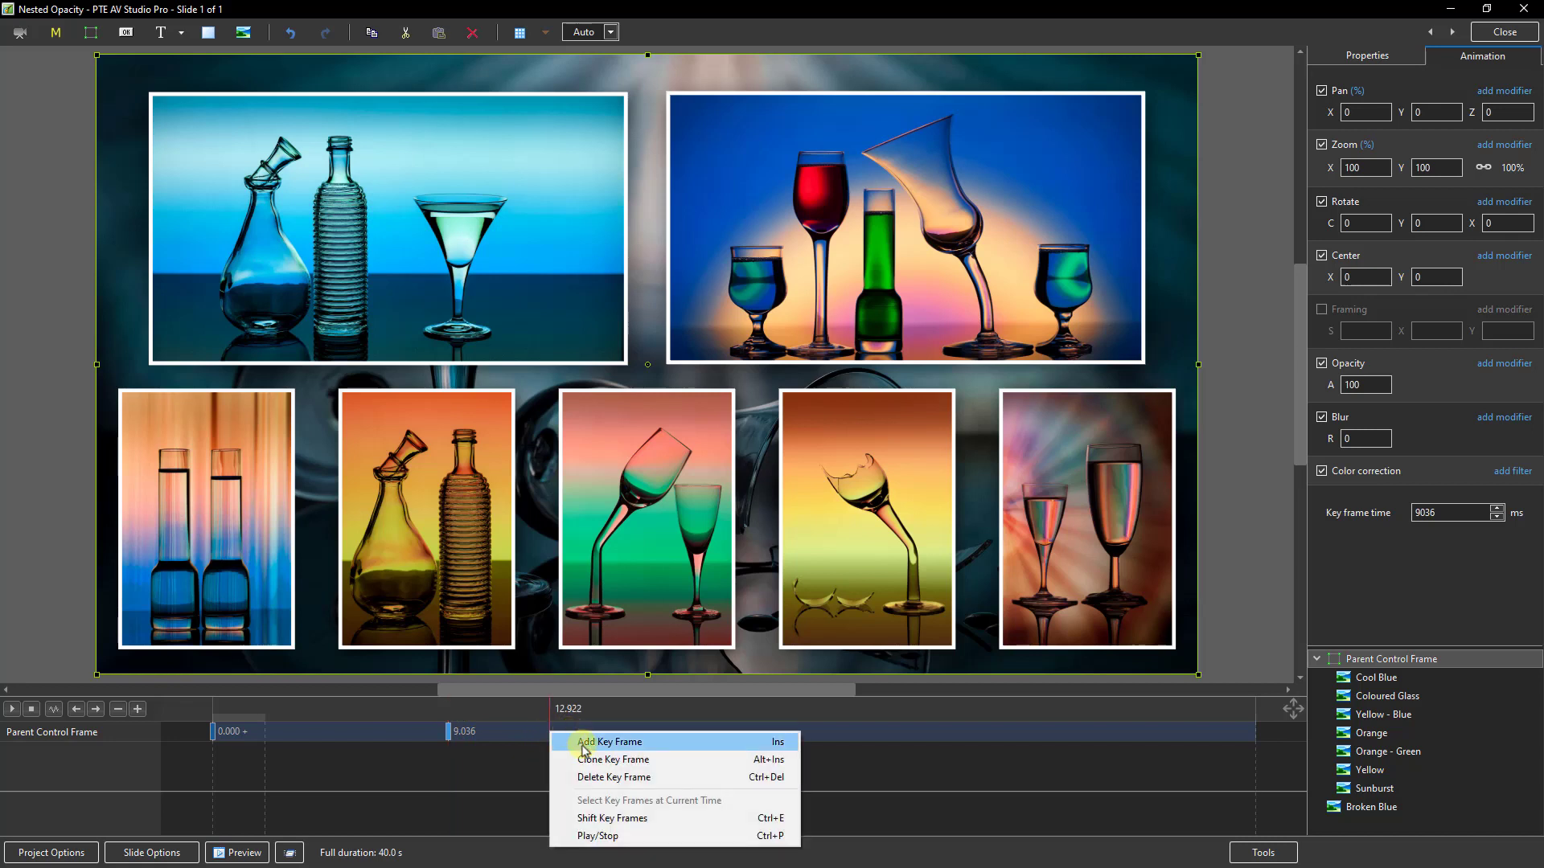
left_click(611, 741)
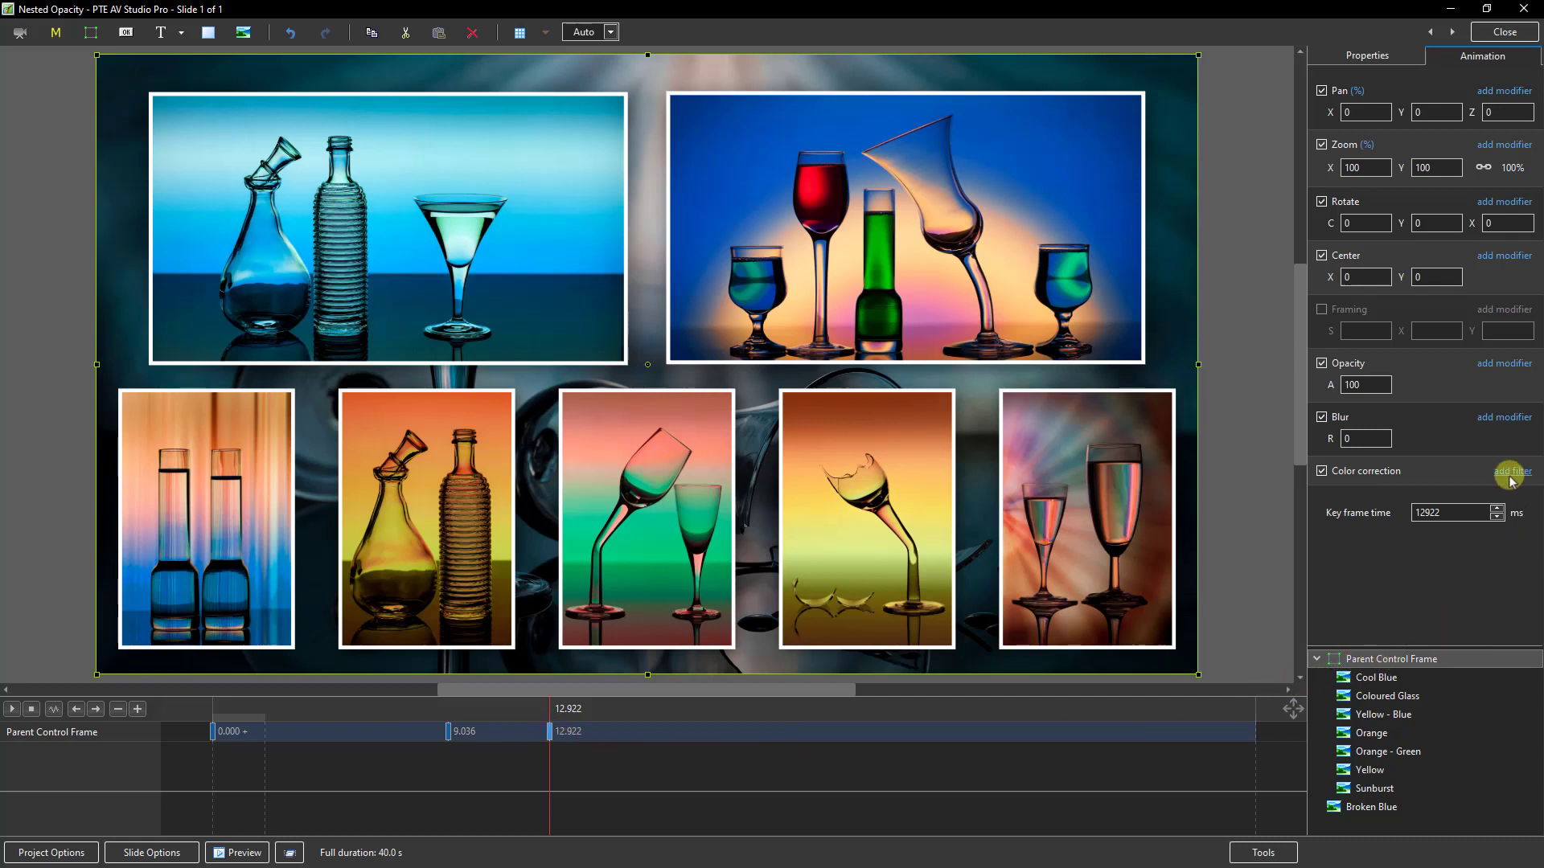
left_click(1508, 472)
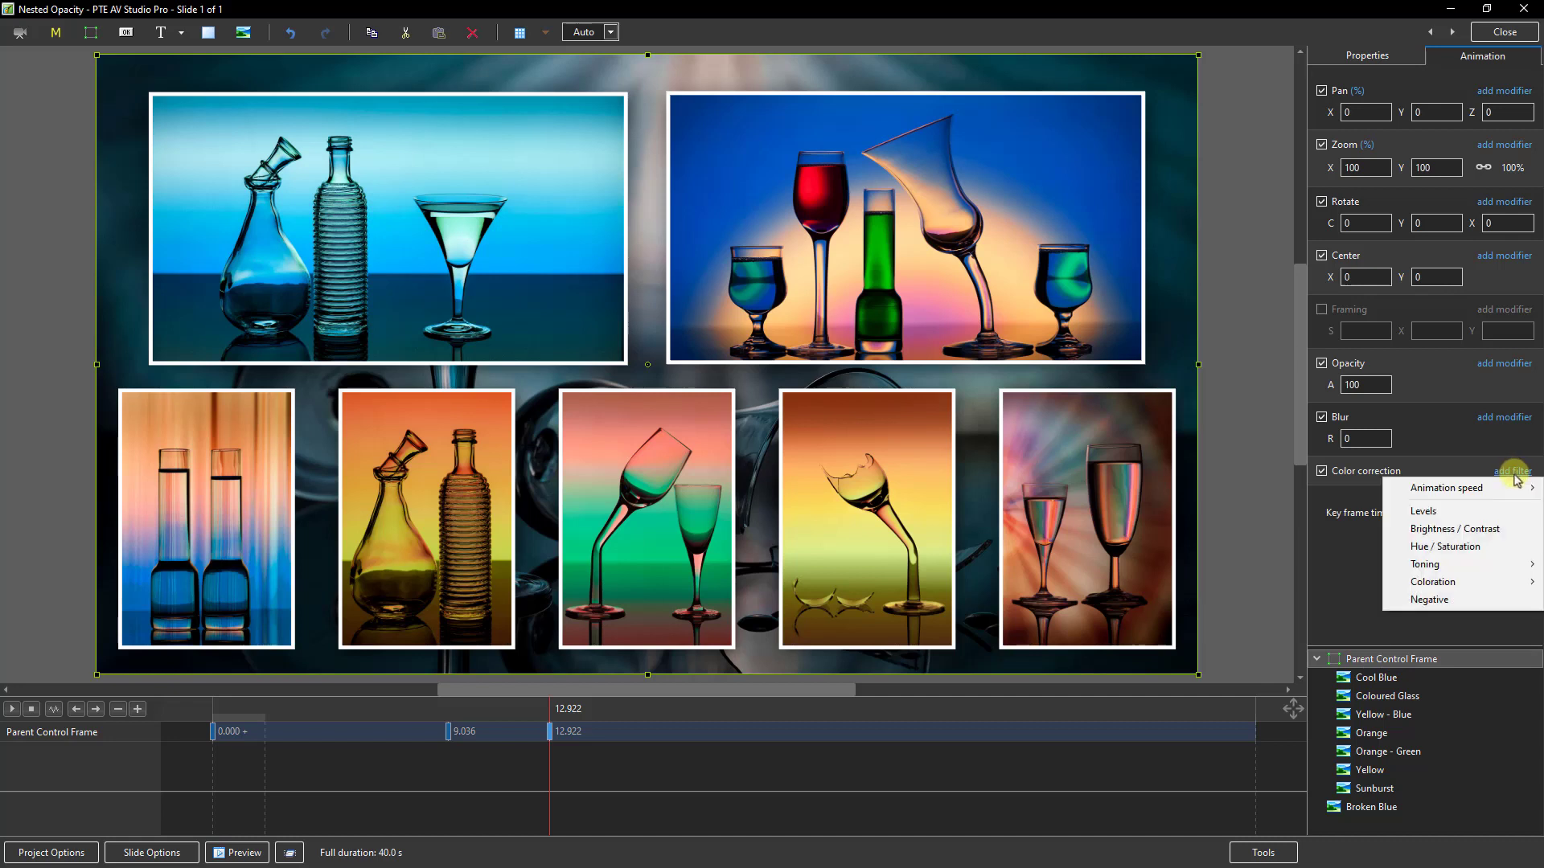
mouse_move(1426, 565)
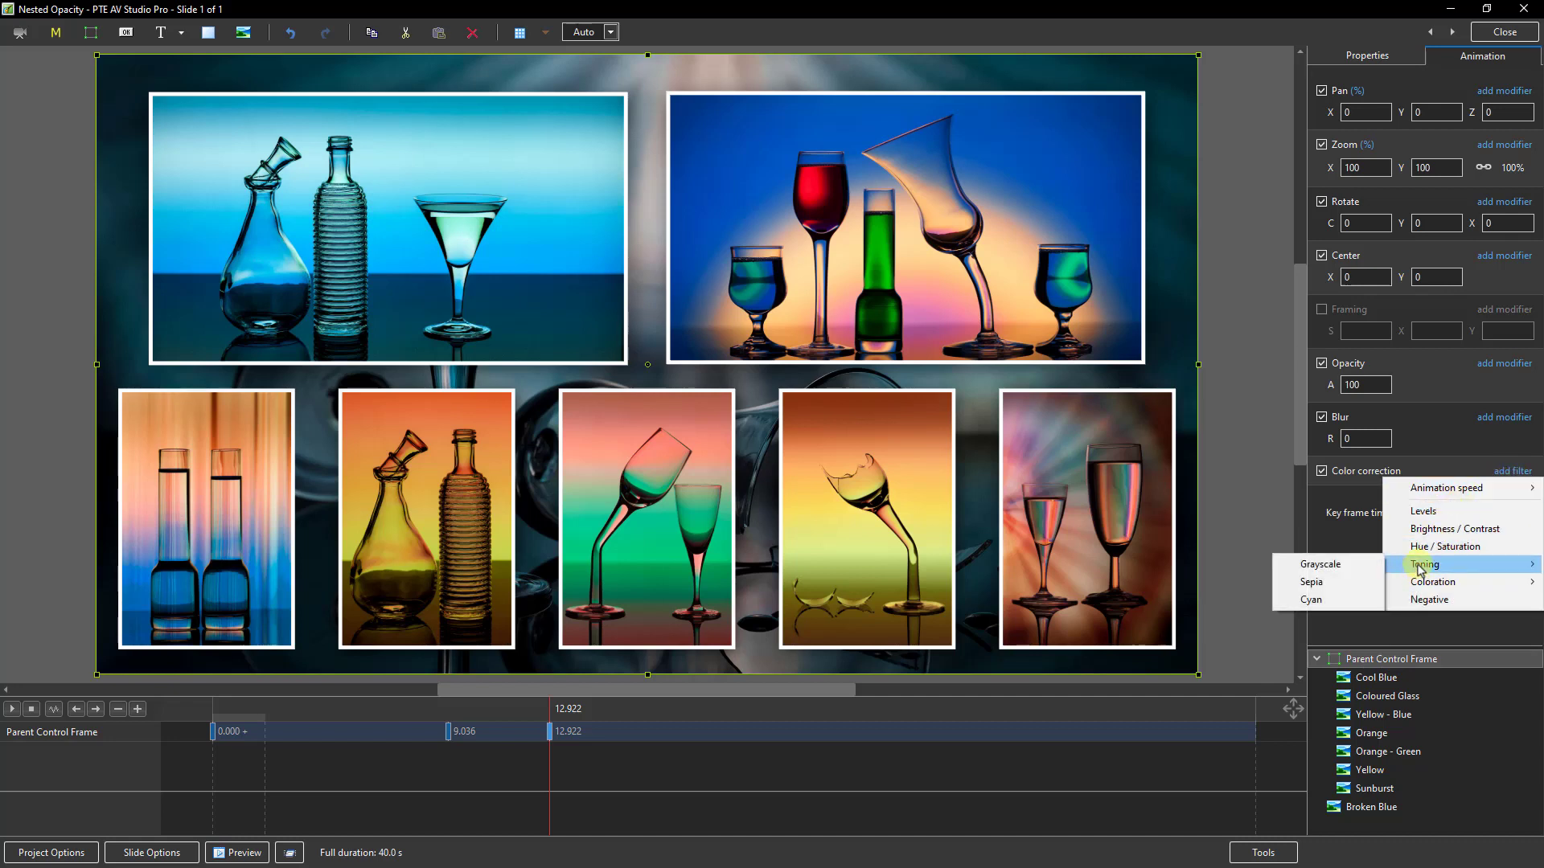
mouse_move(1314, 600)
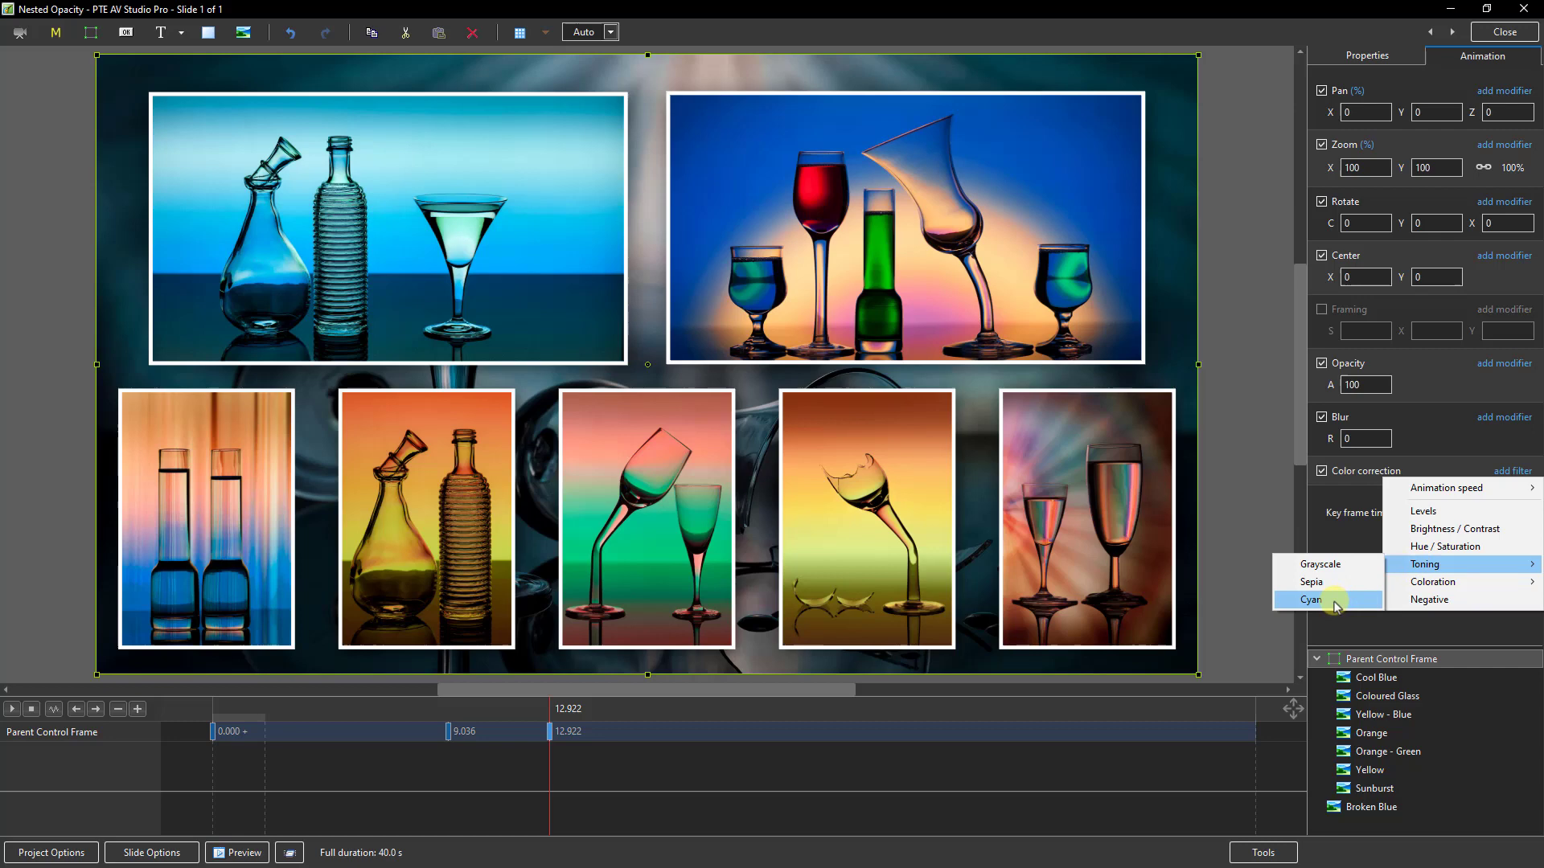
left_click(1312, 600)
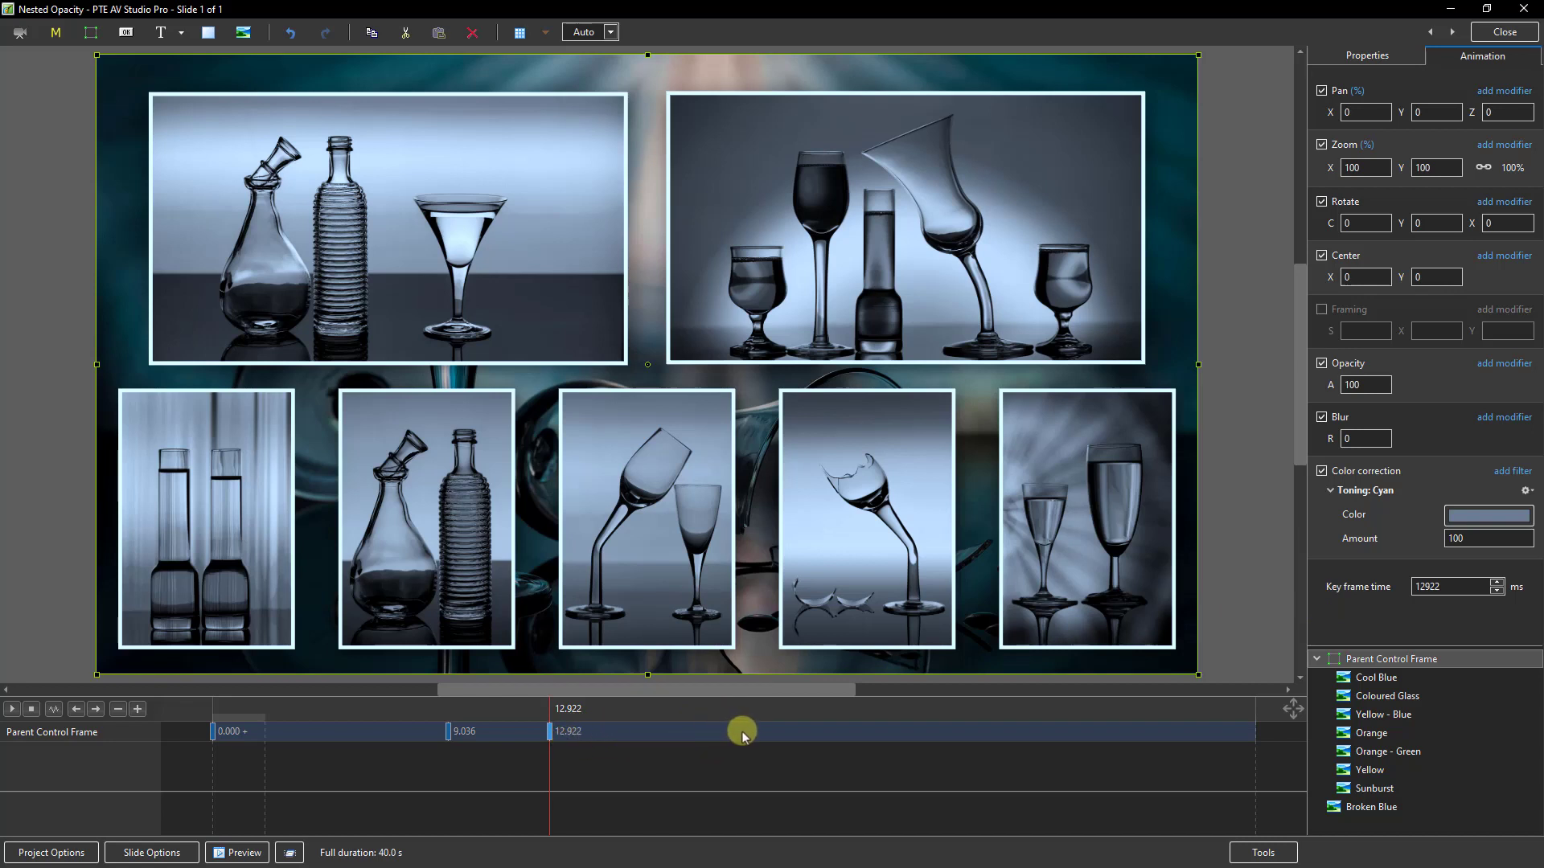
Step: Add keyframes at 20.448 s (still cyan) and 25.722 s with the cyan toning filter deleted
right_click(753, 735)
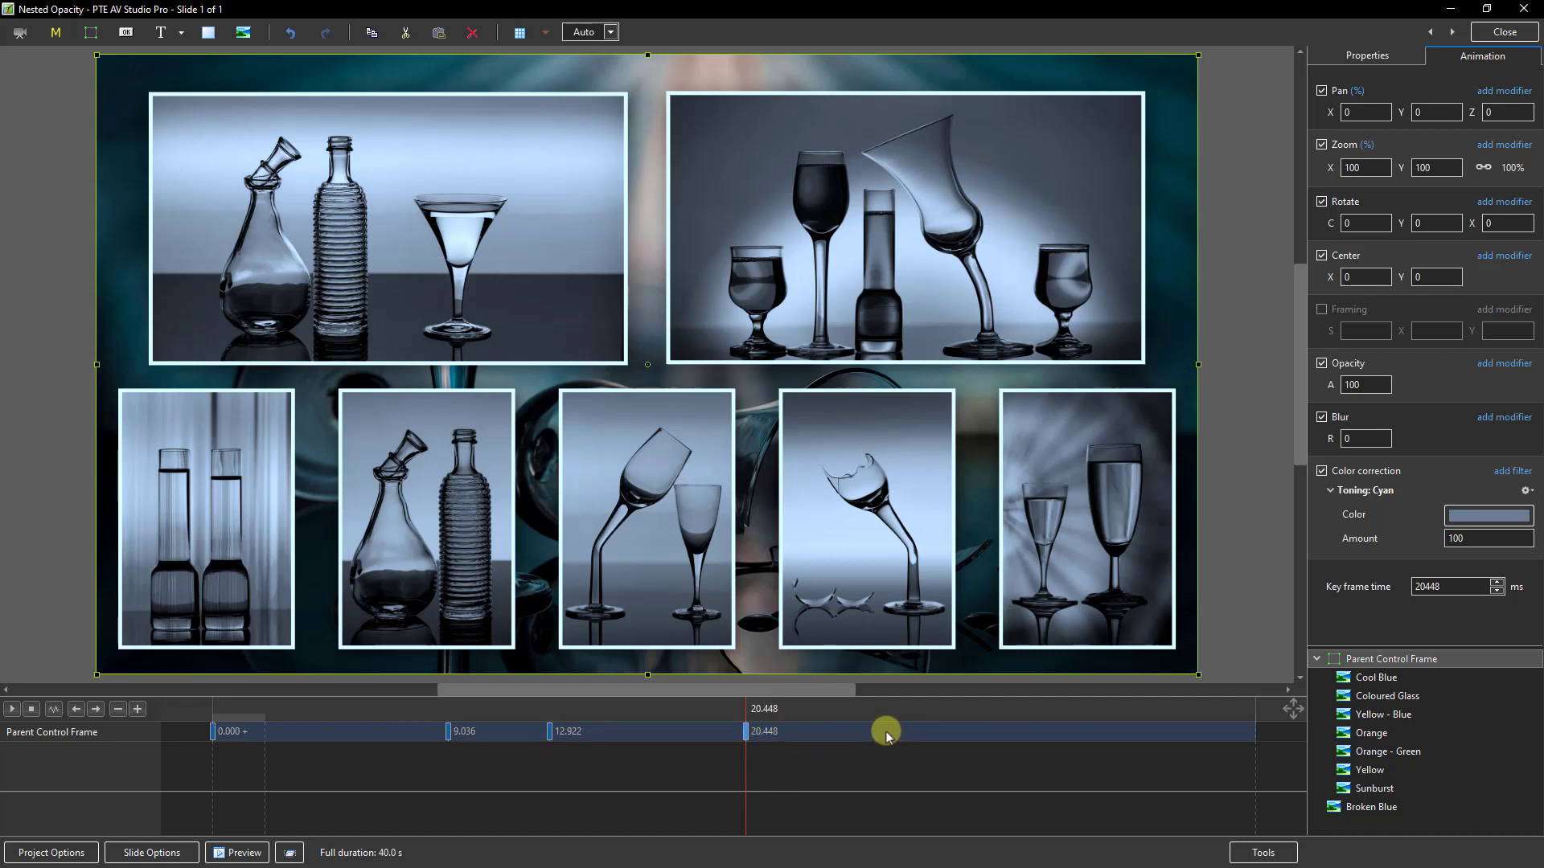
right_click(886, 737)
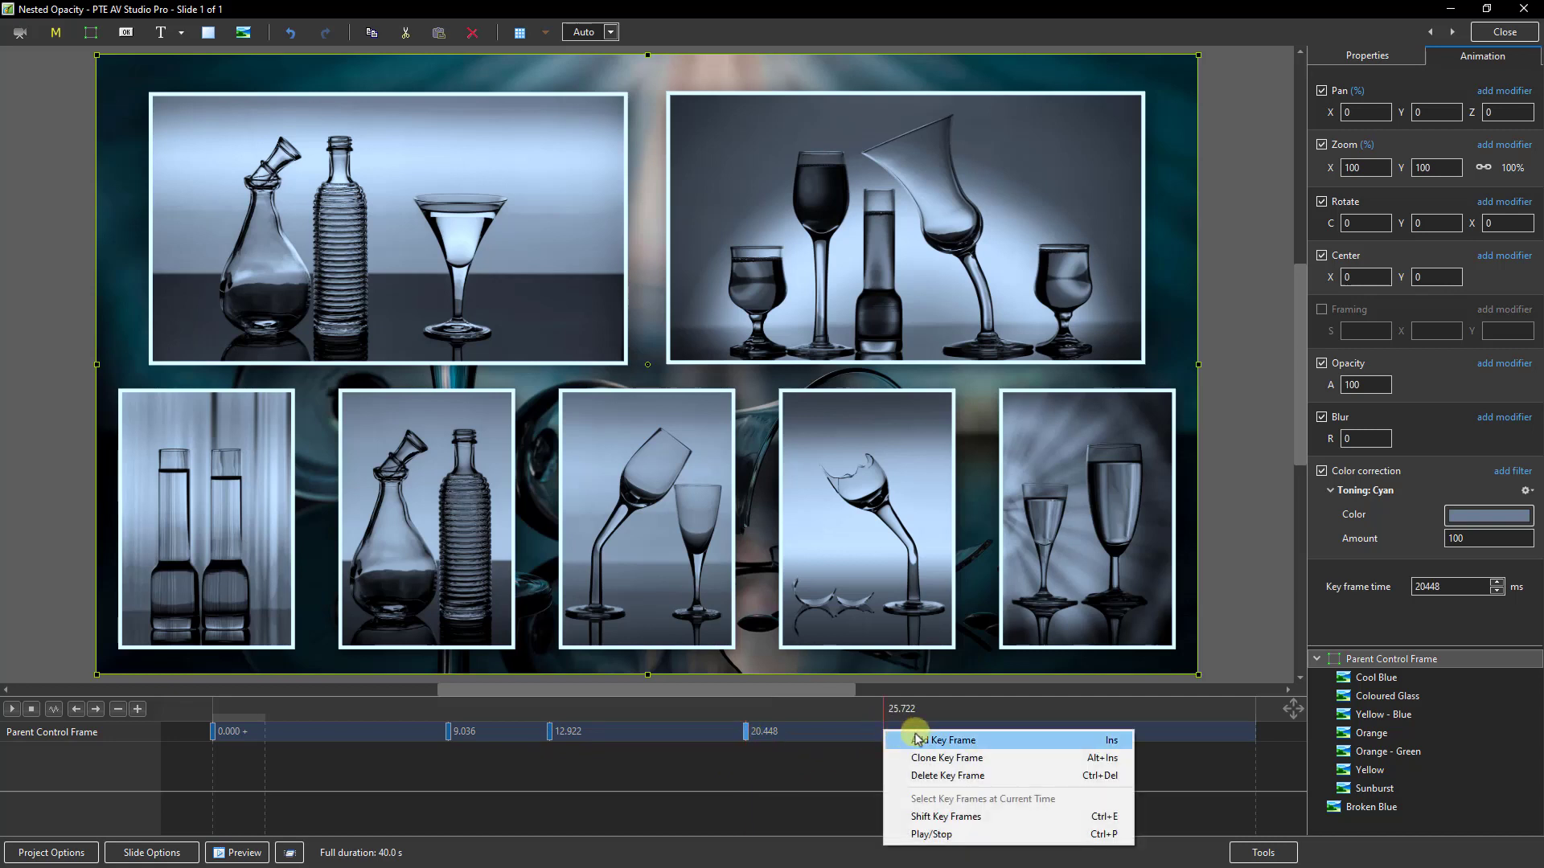
left_click(944, 740)
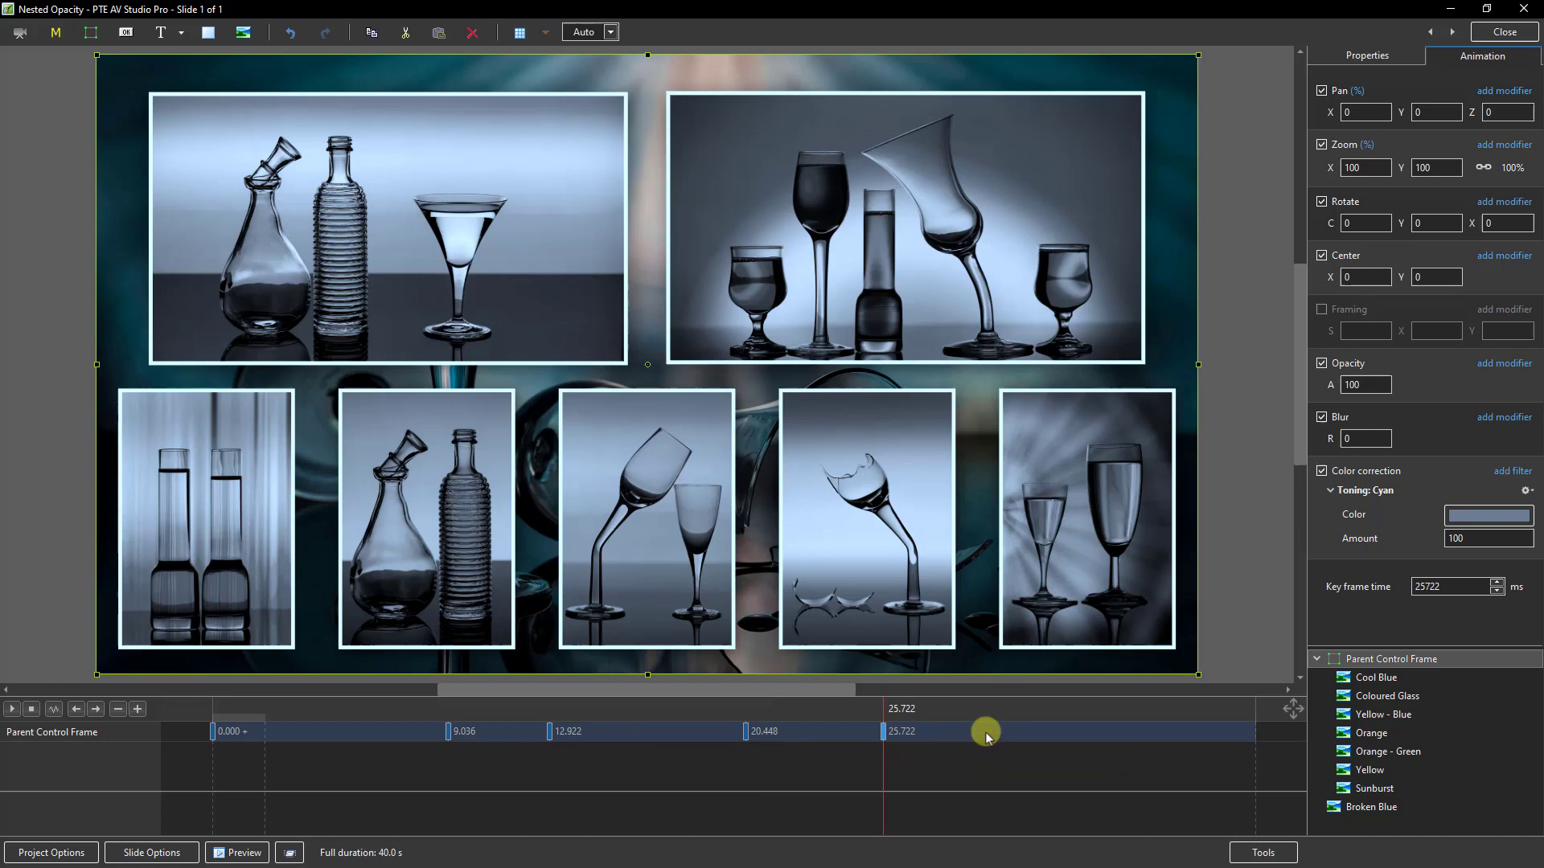
left_click(1528, 489)
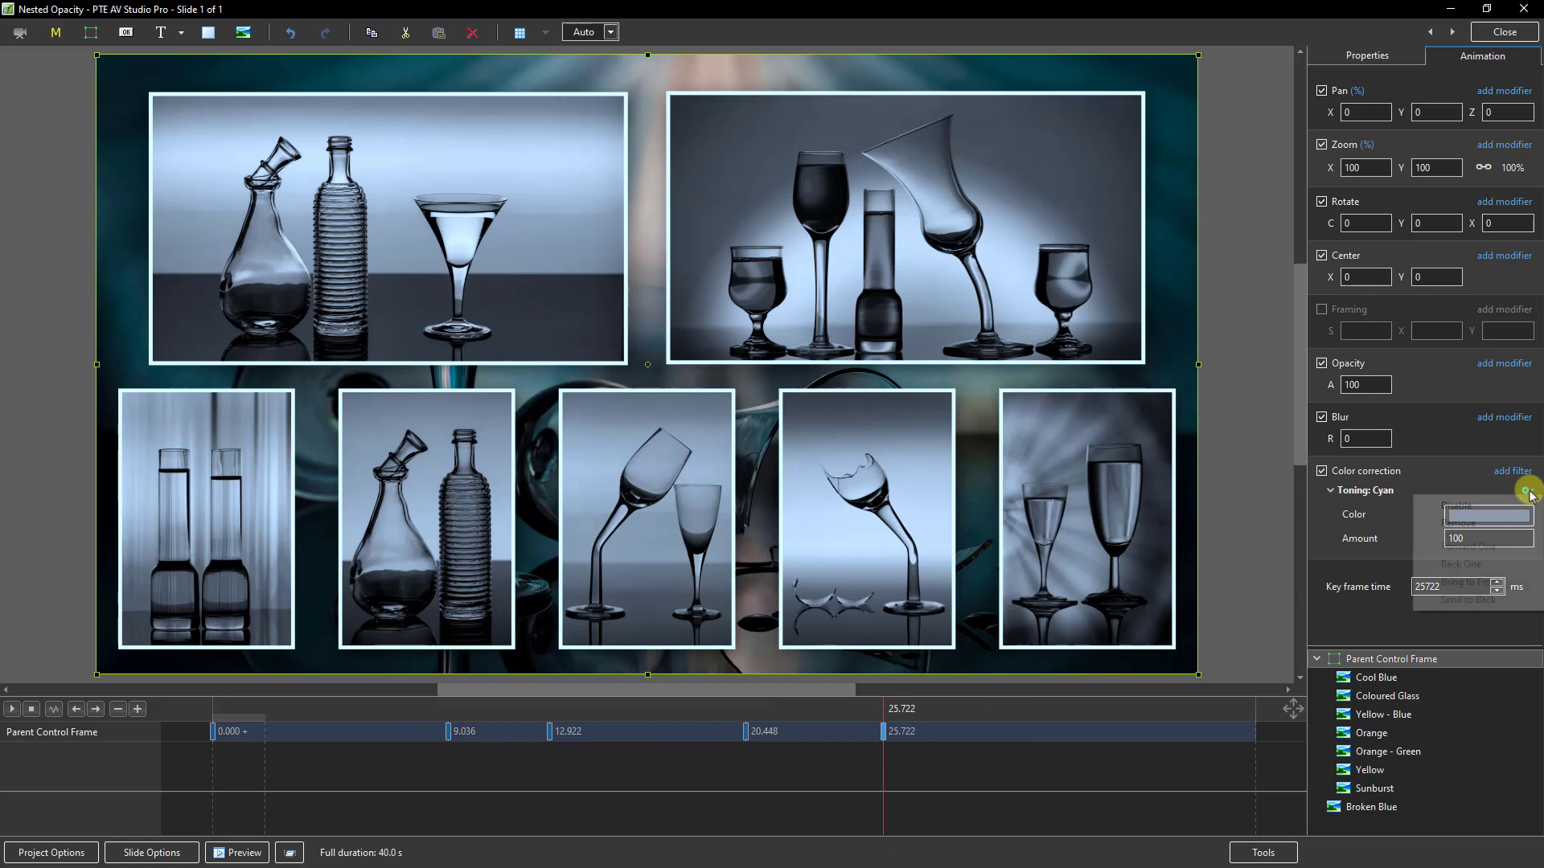
left_click(1459, 515)
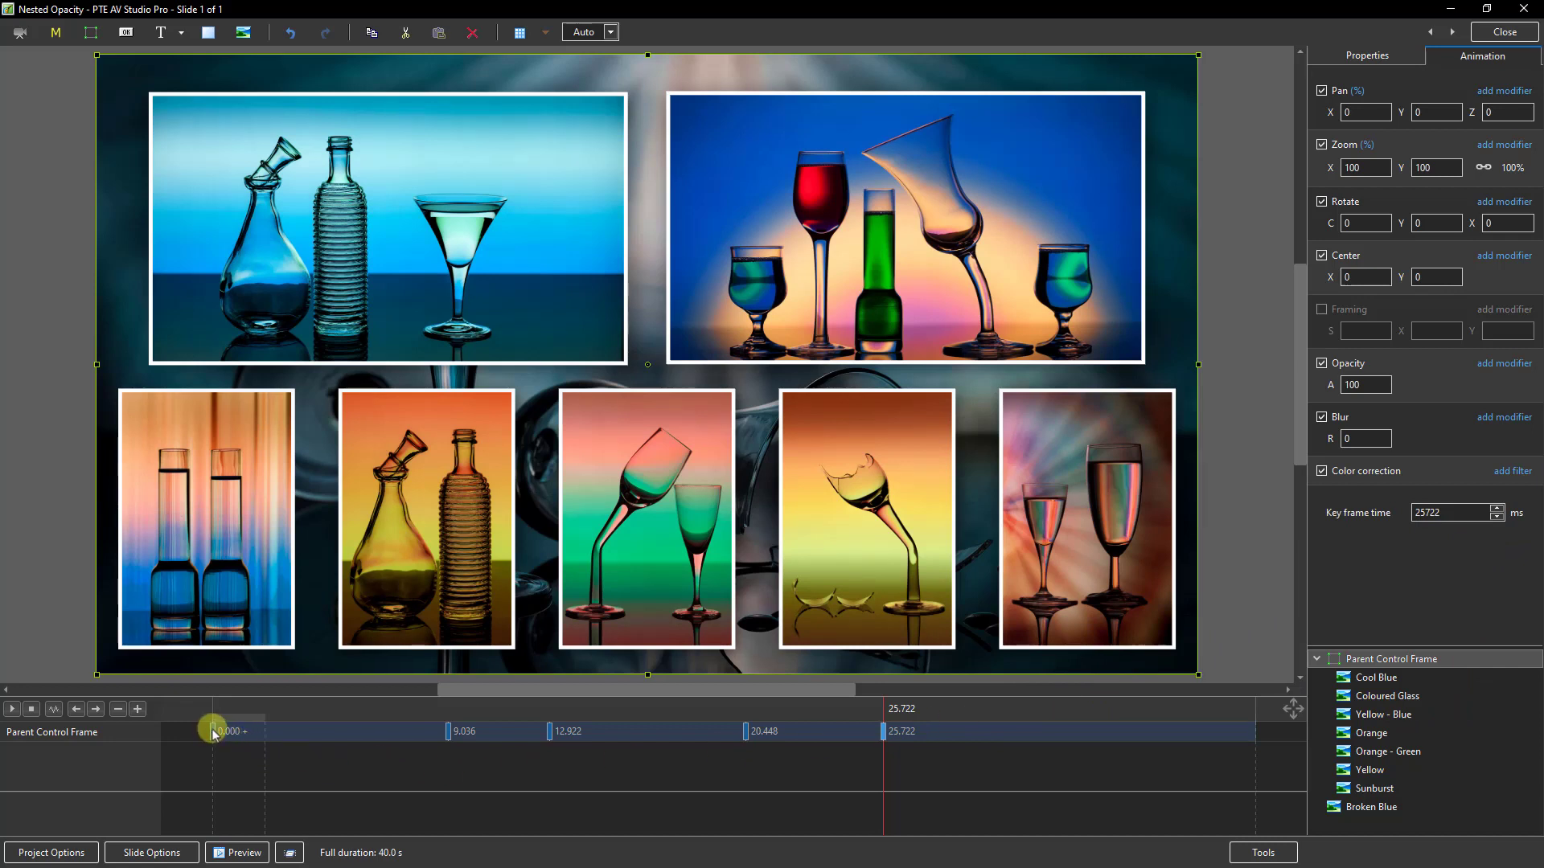
left_click(13, 709)
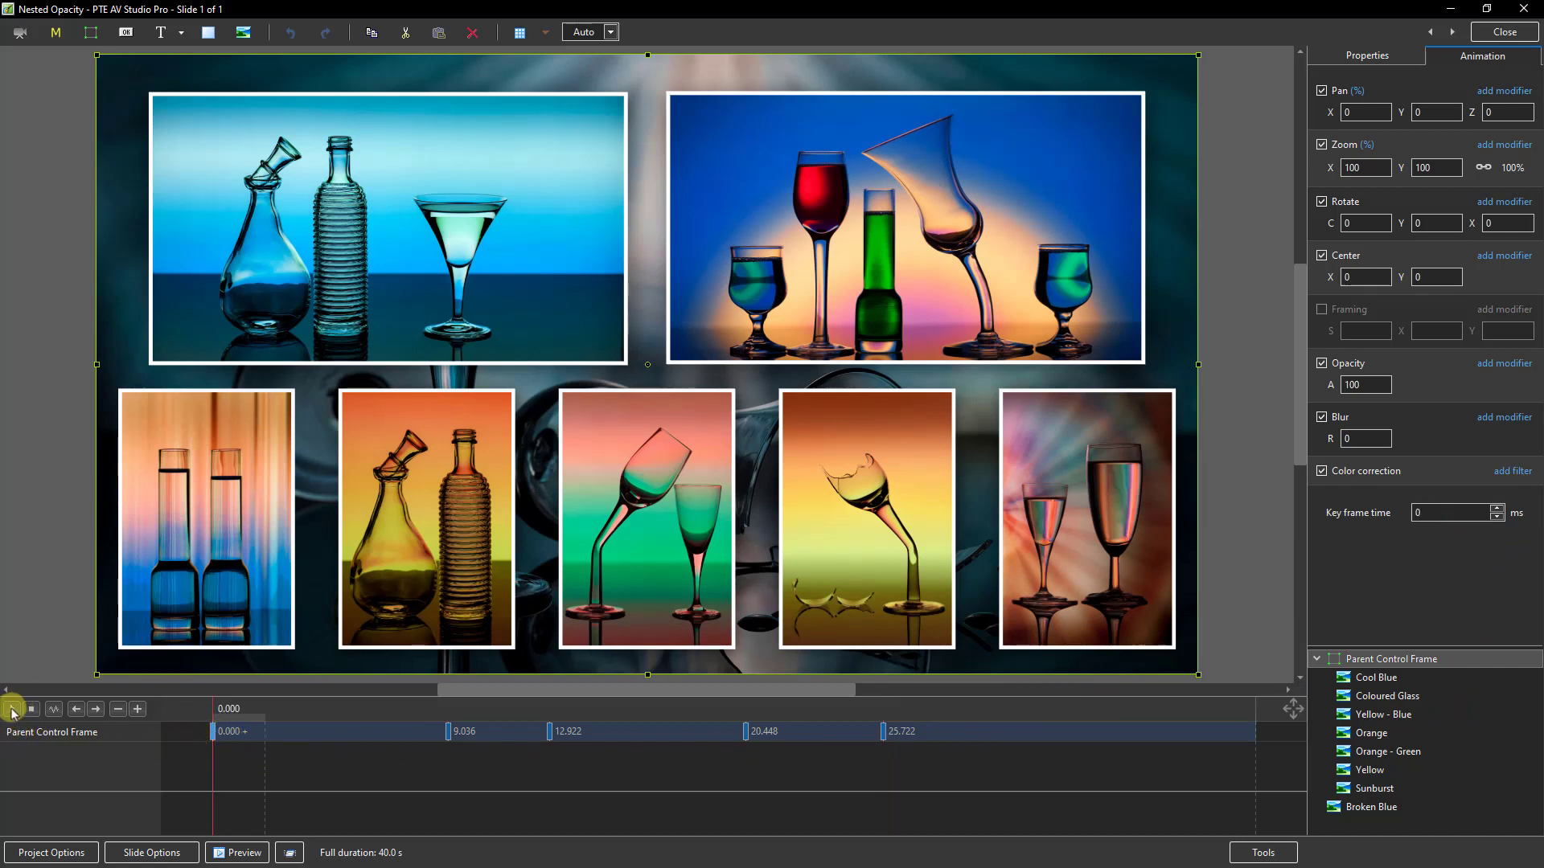
left_click(12, 710)
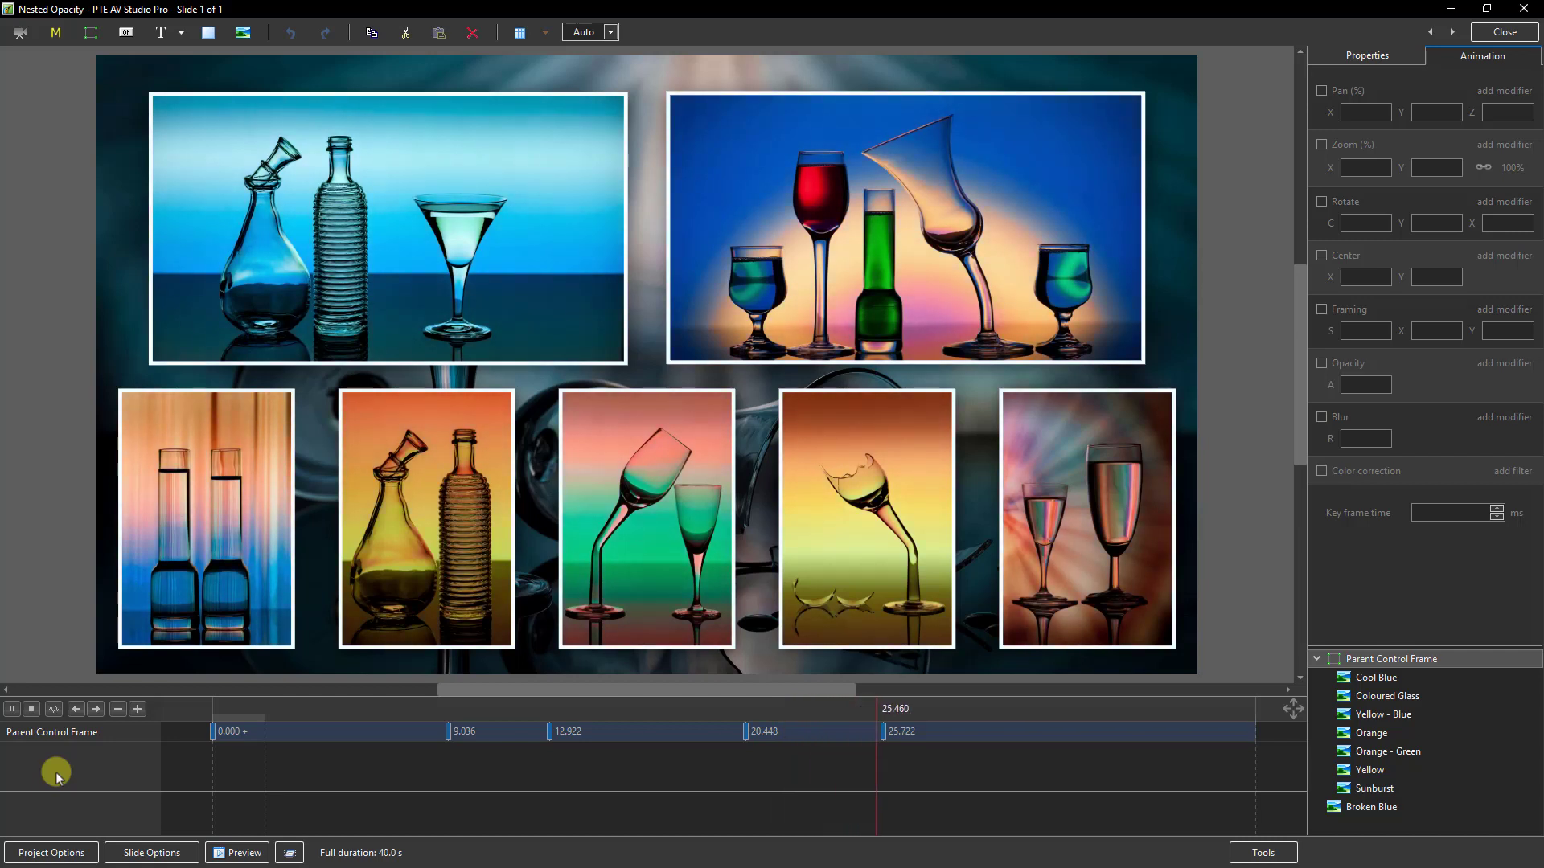
left_click(896, 732)
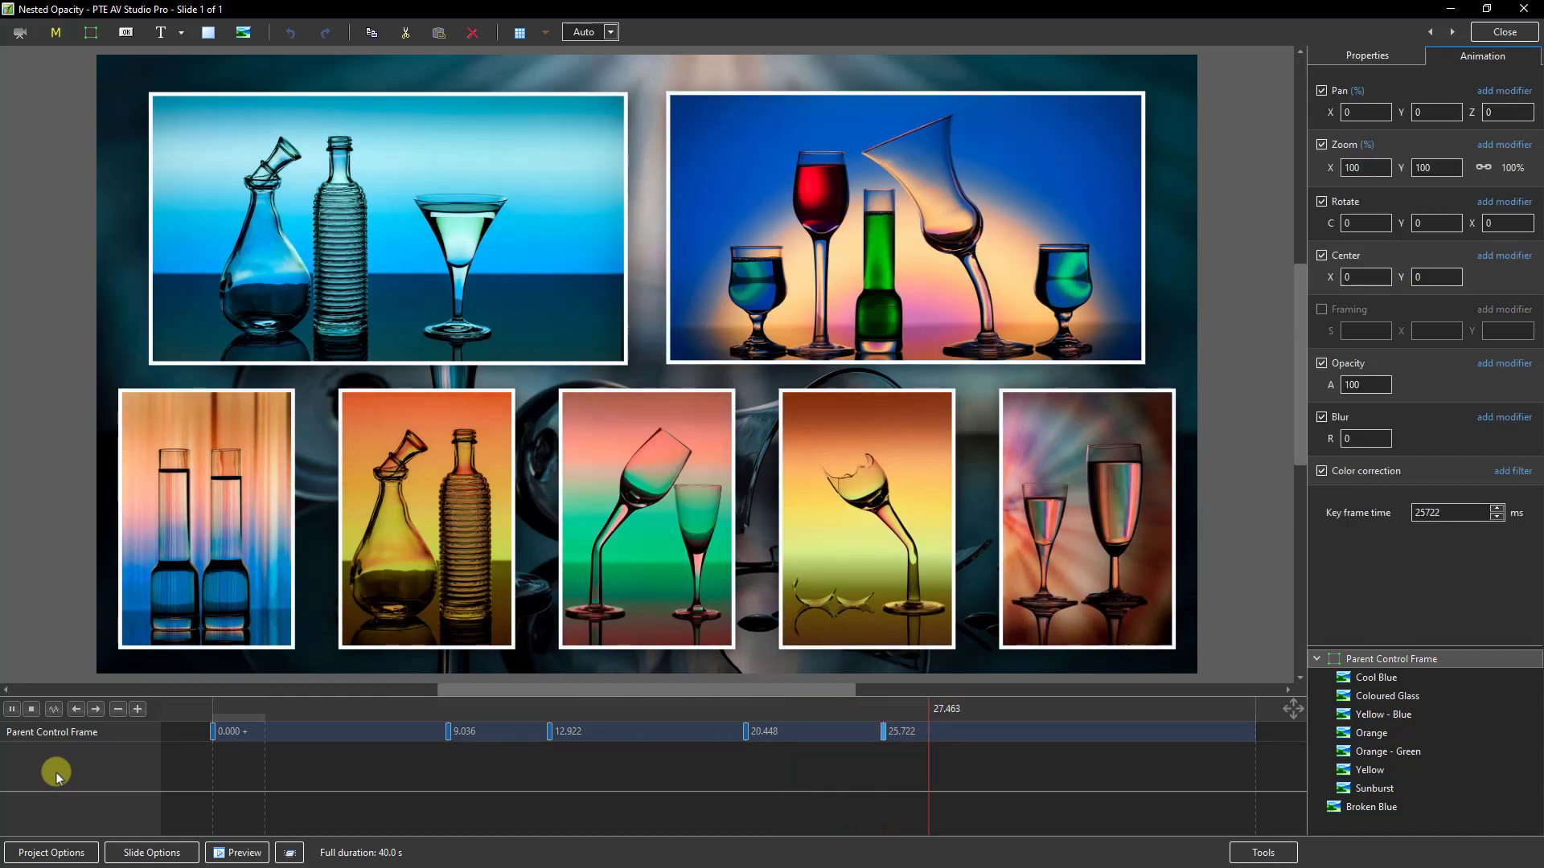